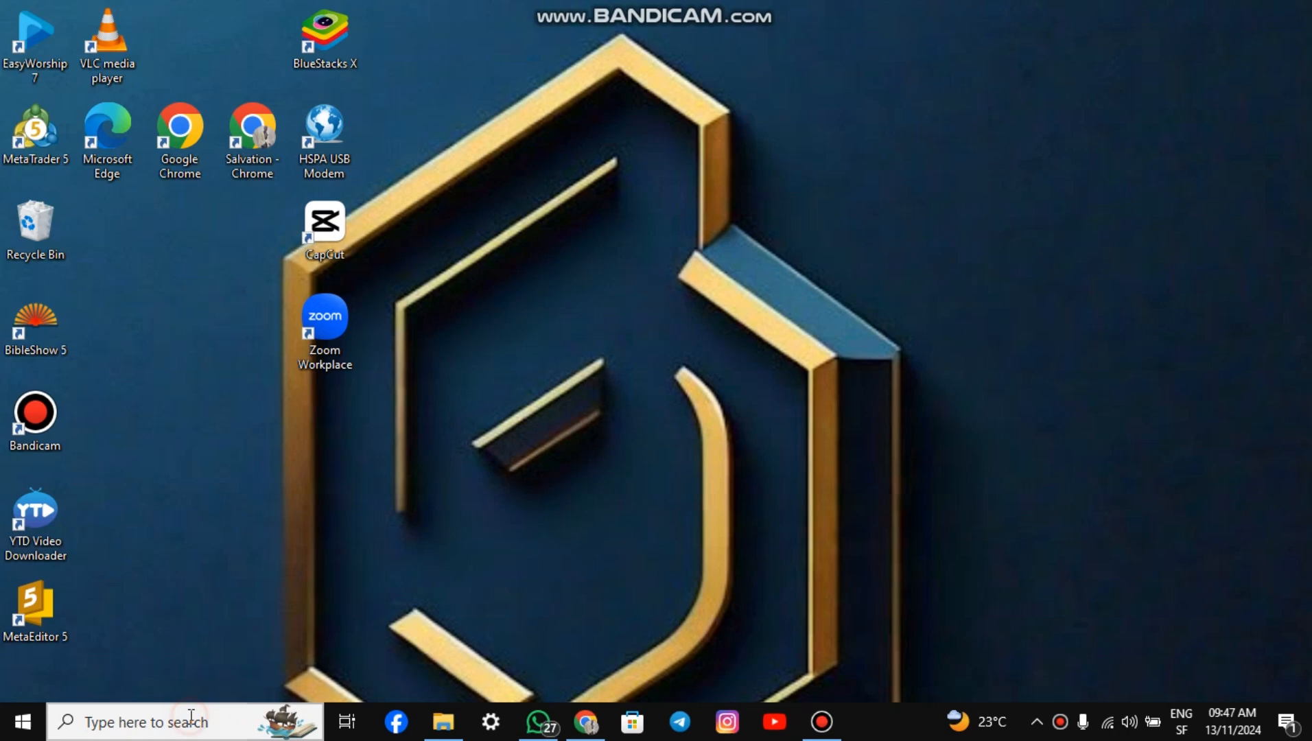
# - Search Windows for "apps" to bring up Apps & features as the best match
pyautogui.write('apps')
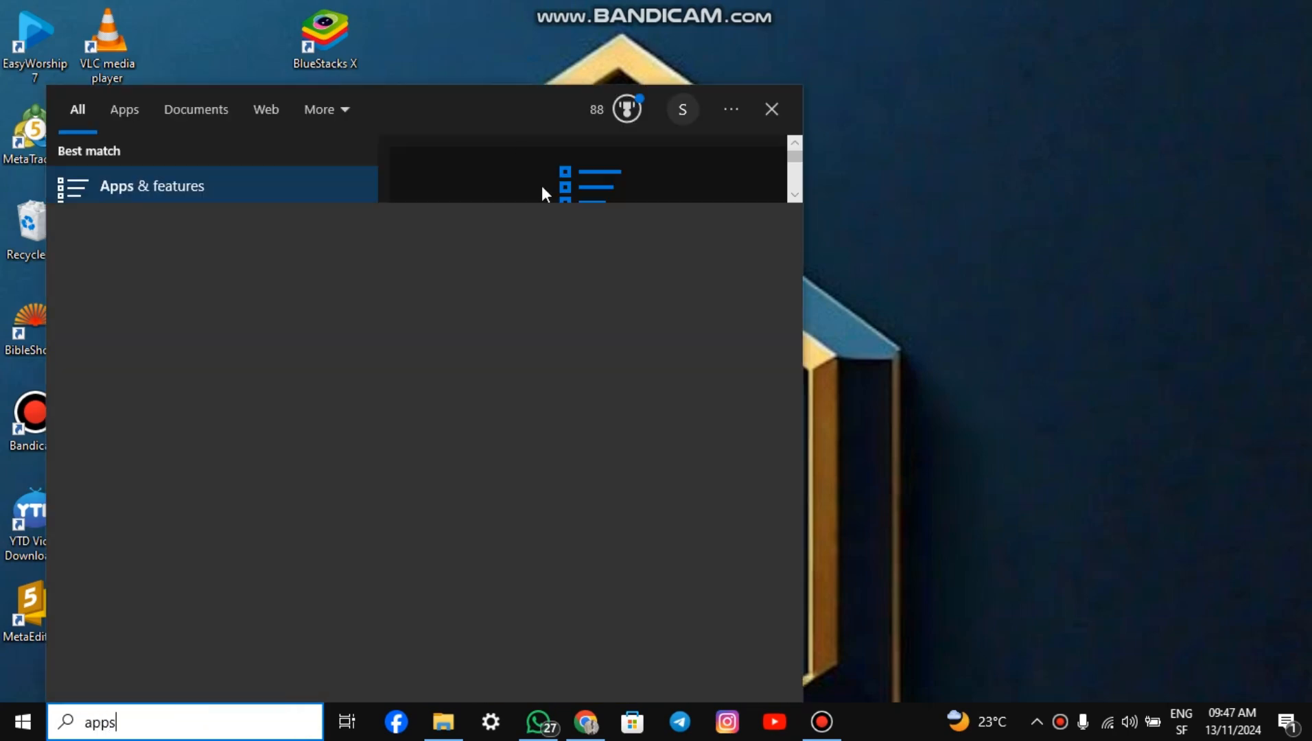
# - Remove Office LTSC Professional Plus 2021 via Apps & features, confirming the uninstall prompts
pyautogui.click(152, 186)
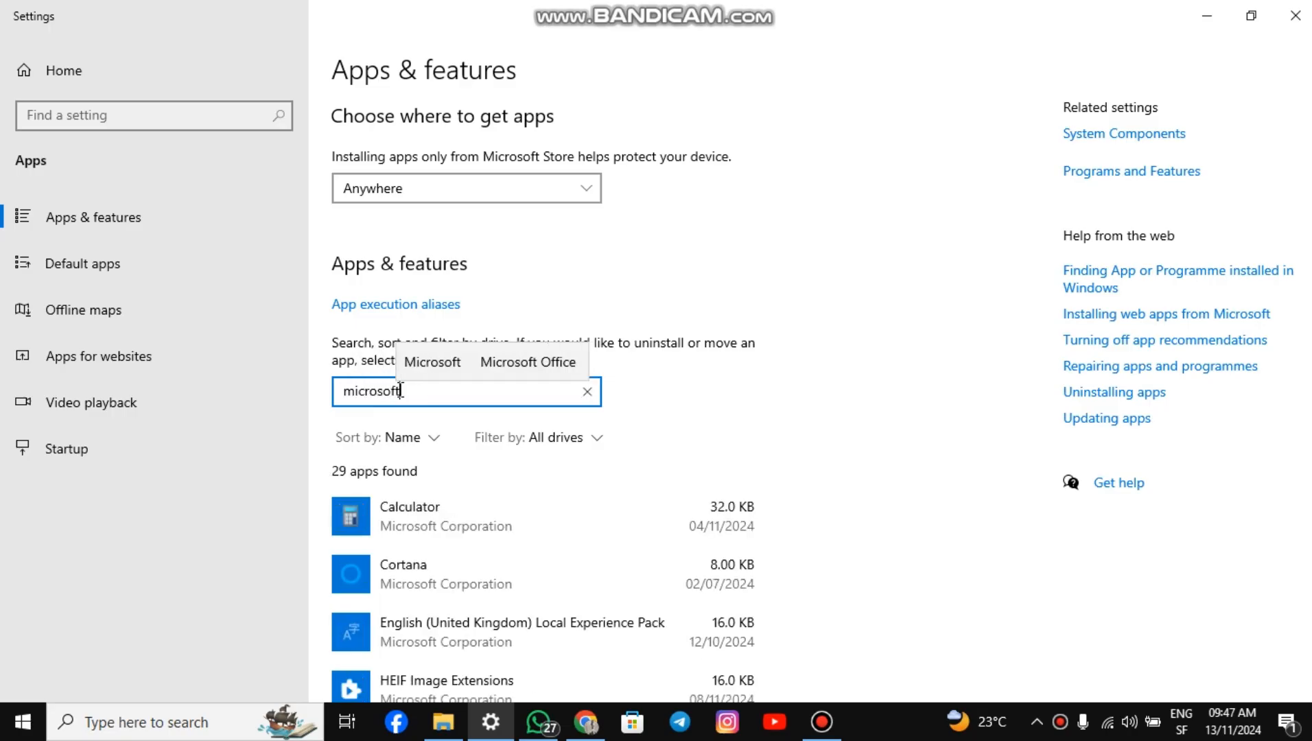
pyautogui.click(528, 362)
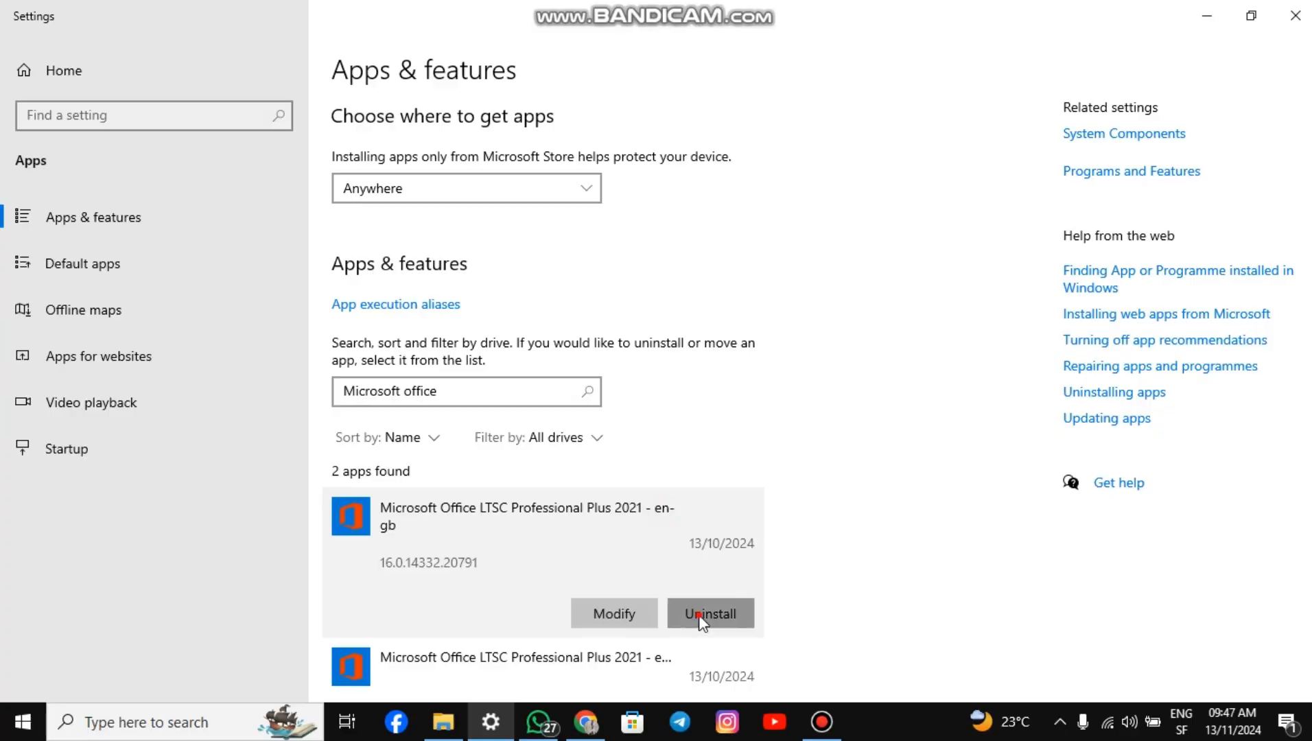
pyautogui.click(710, 613)
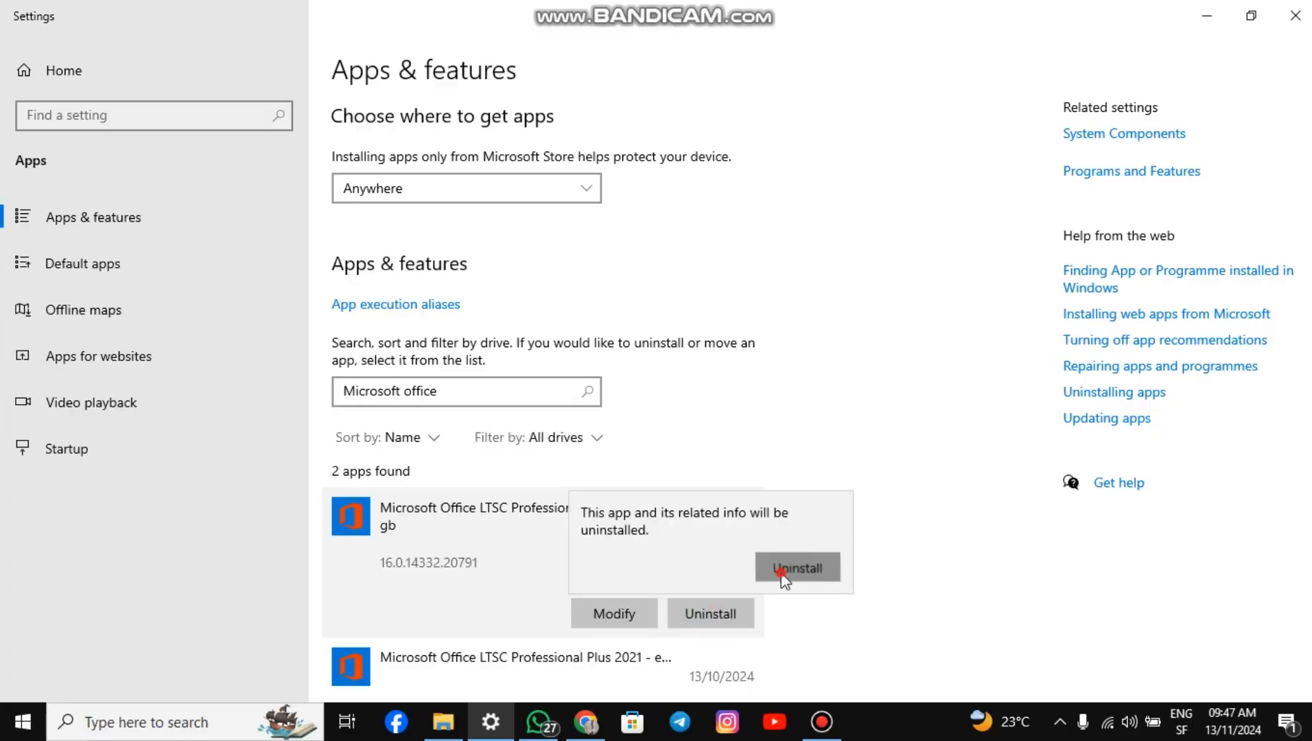
pyautogui.click(796, 567)
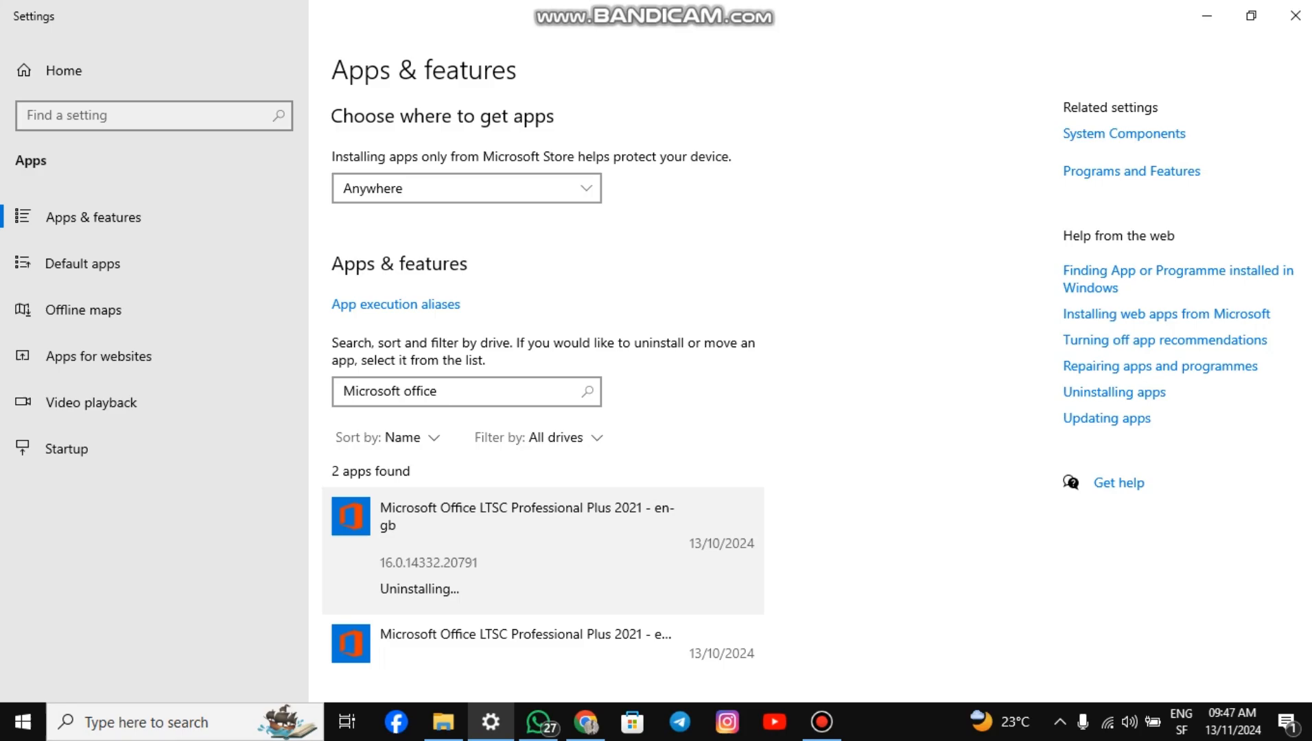
pyautogui.click(709, 613)
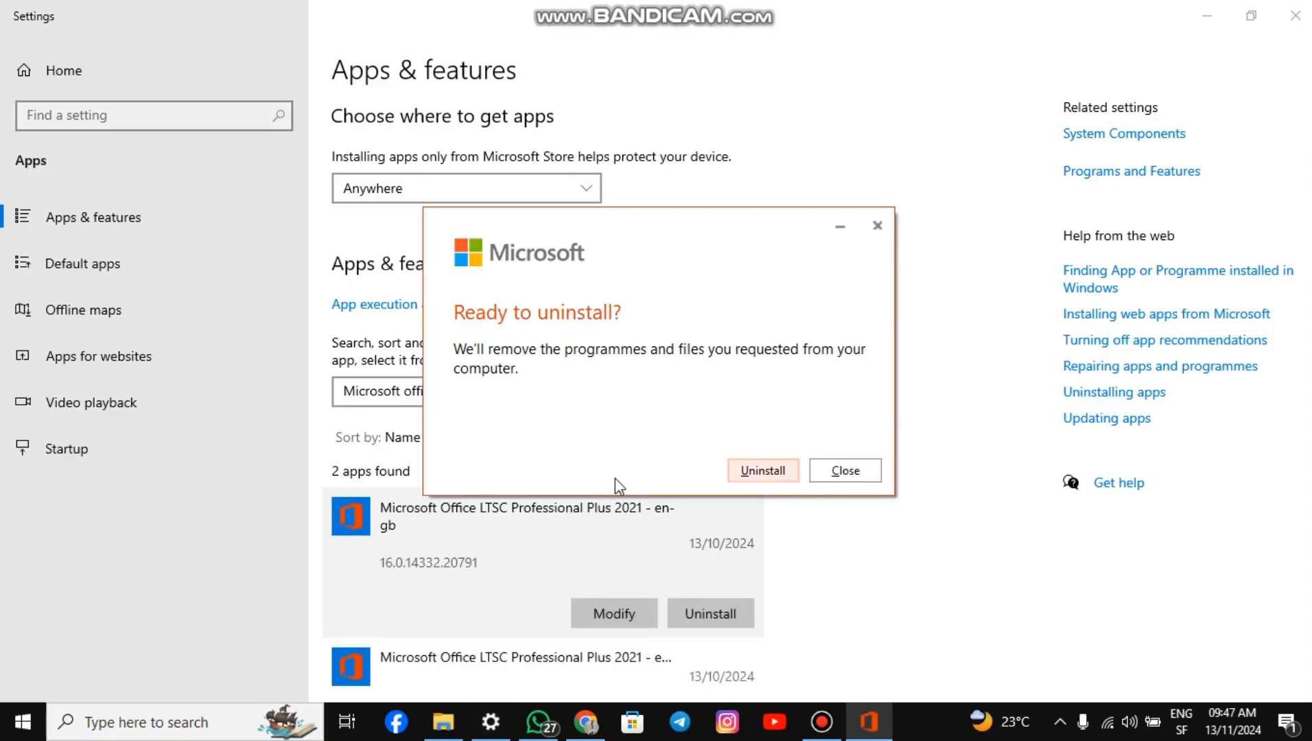
pyautogui.click(762, 470)
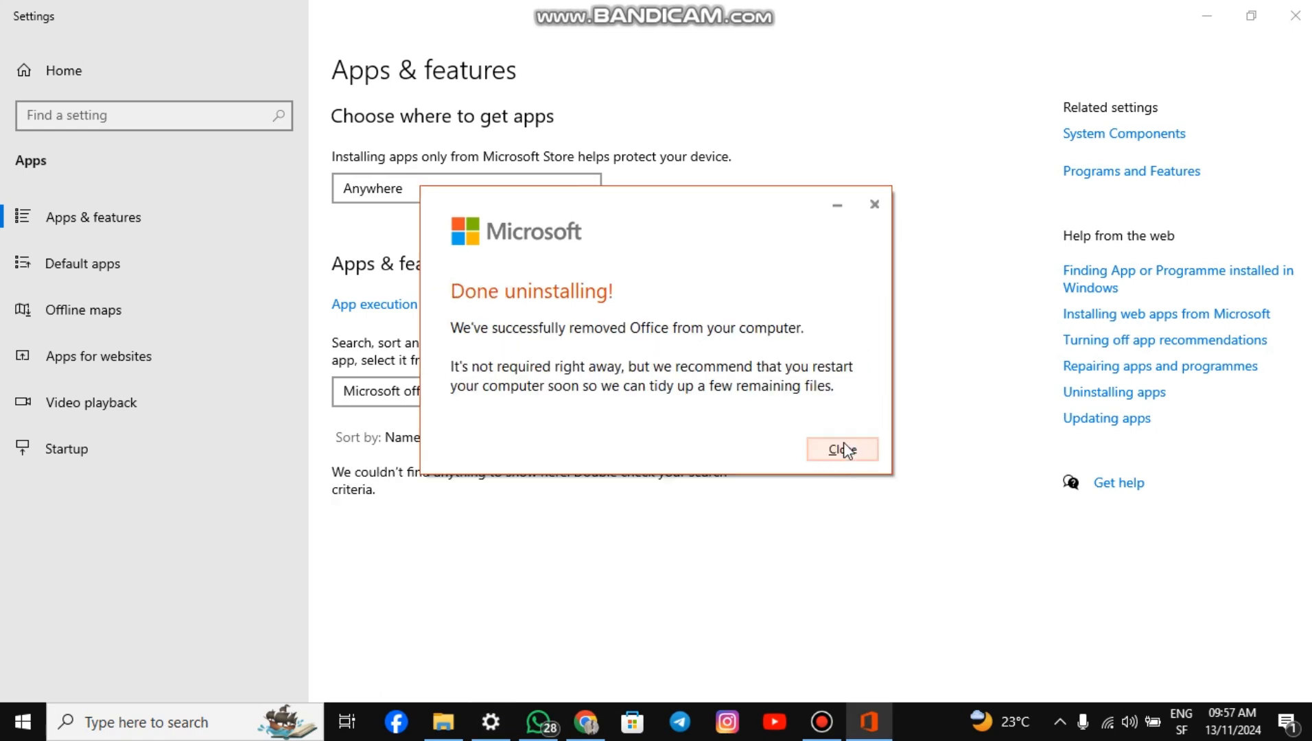
pyautogui.click(842, 449)
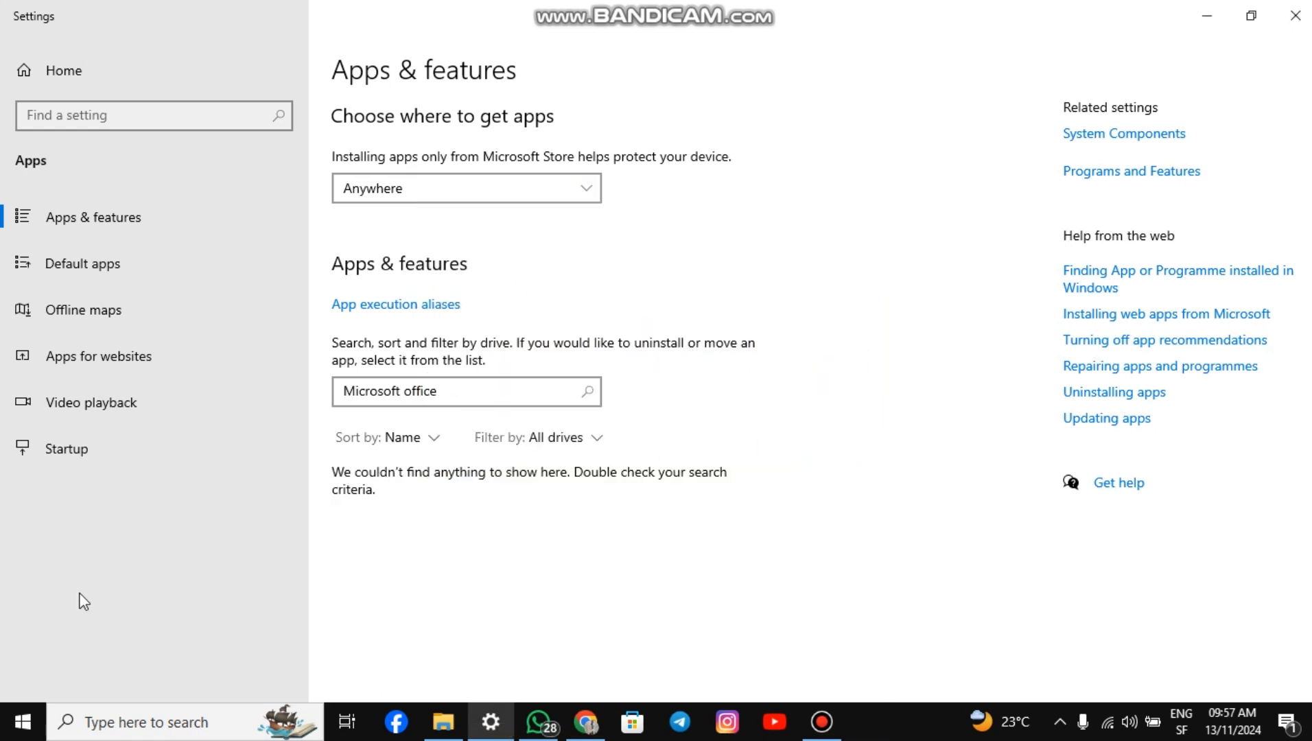
# - Restart the PC from the Start menu power options
pyautogui.click(20, 722)
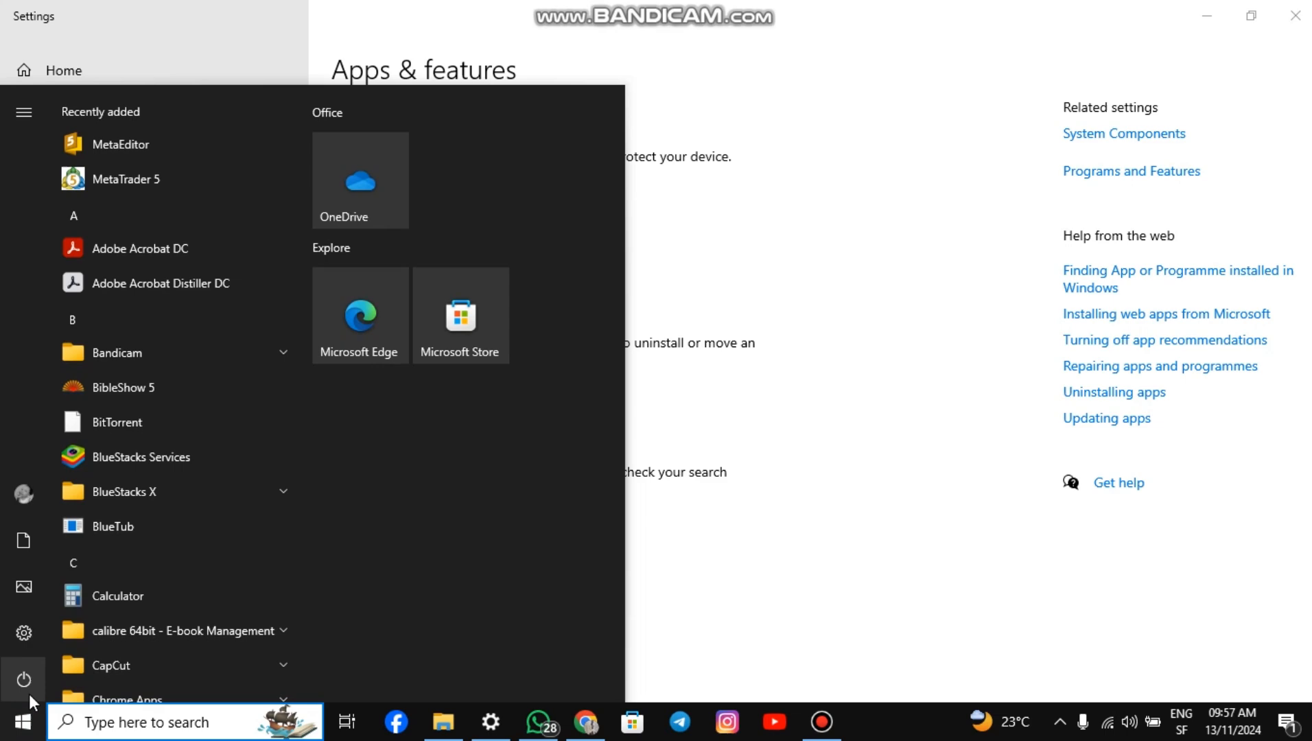
pyautogui.click(24, 679)
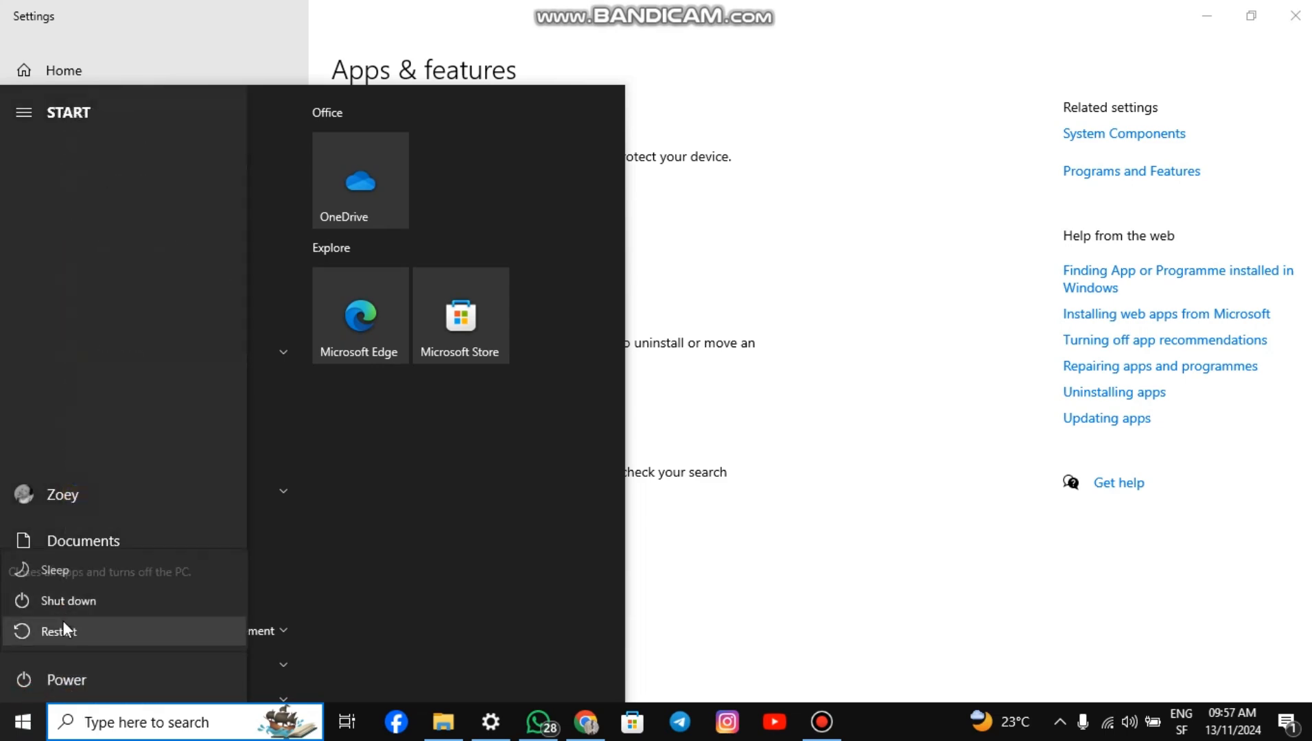
pyautogui.click(585, 721)
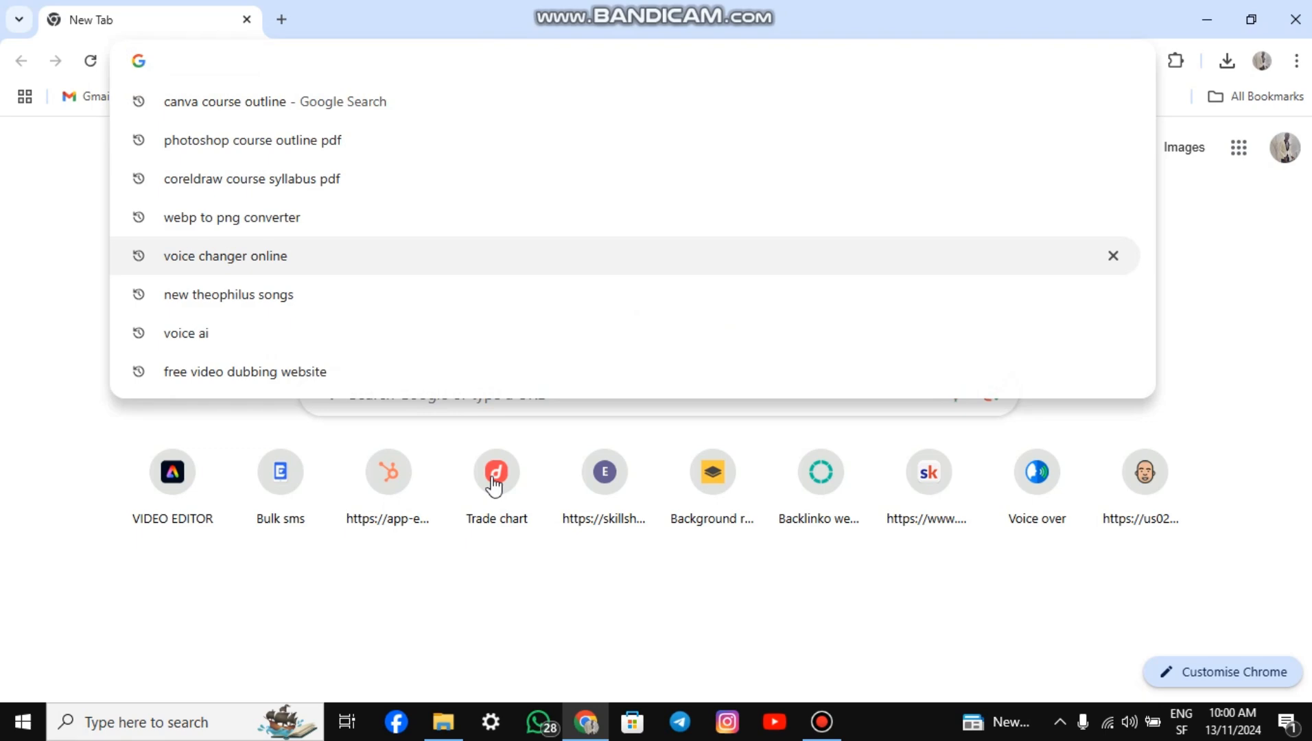
# - Google "office customization tool" and open the Microsoft 365 Apps admin center result
pyautogui.write('office customization tool')
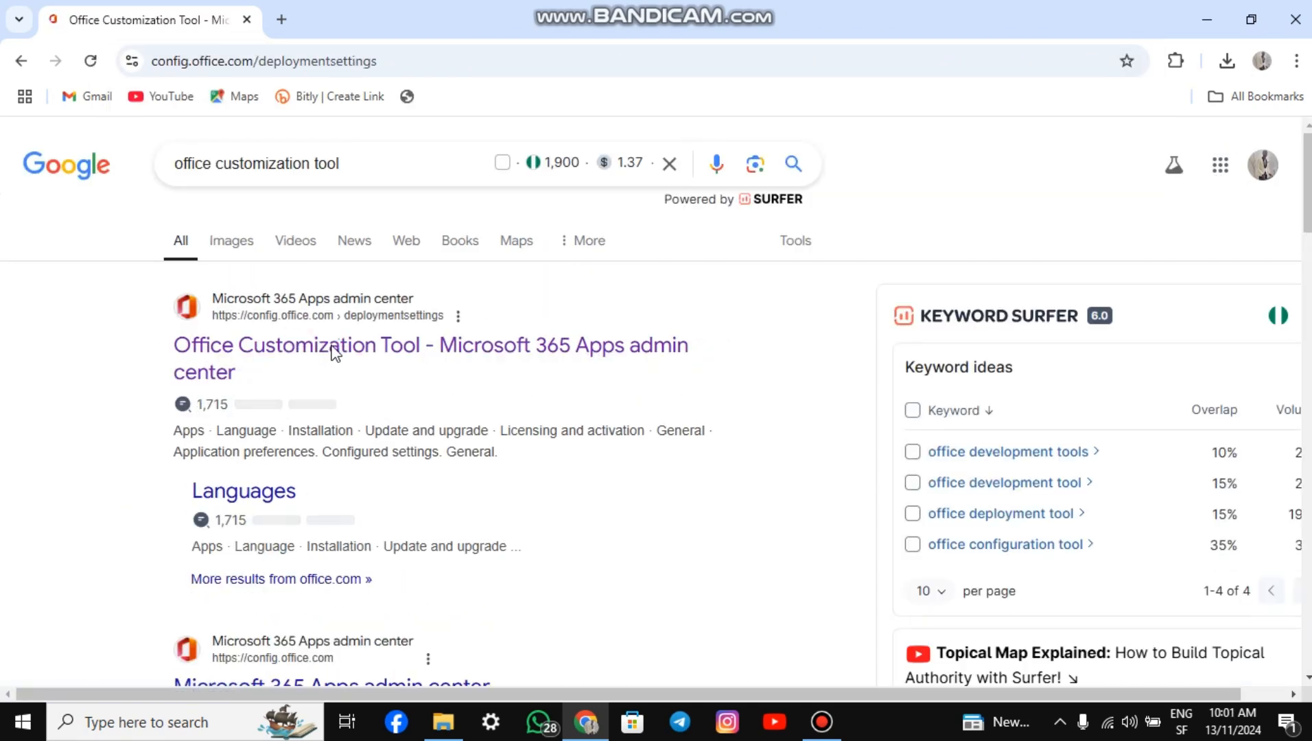
pyautogui.click(328, 344)
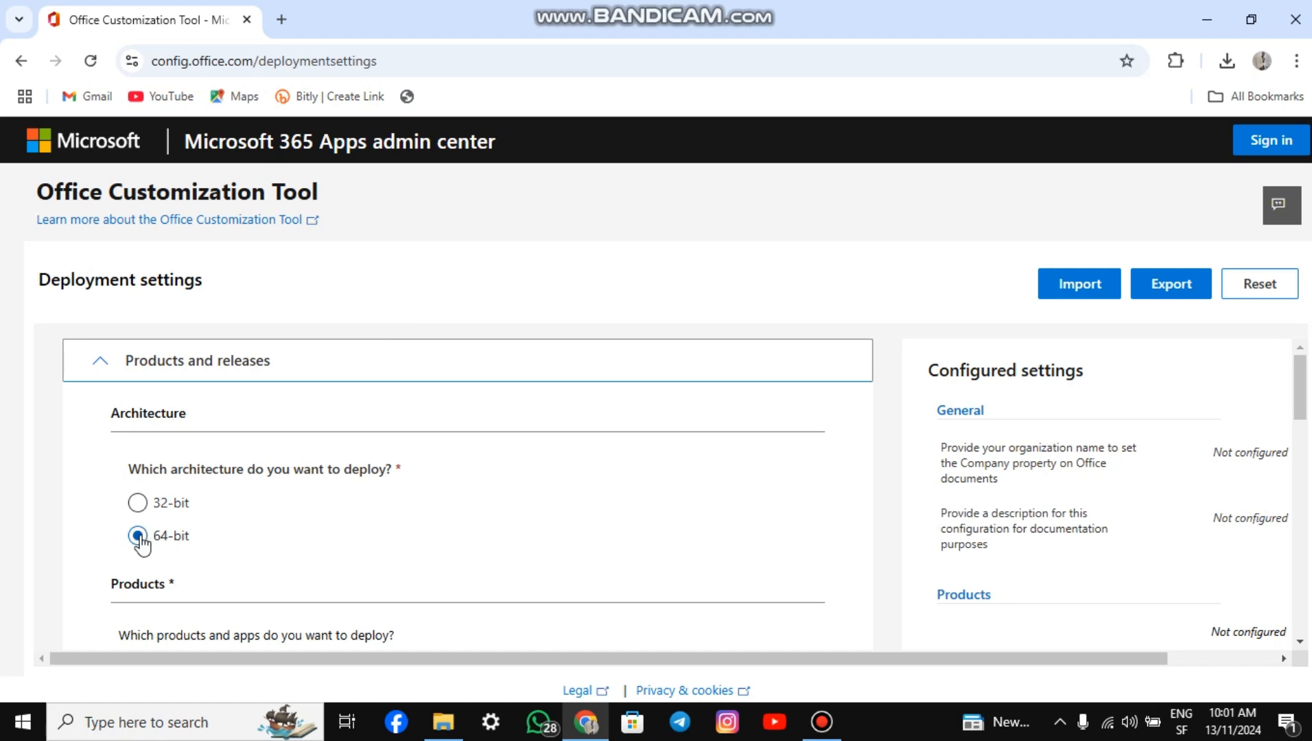
# - Select 64-bit Office LTSC Professional Plus 2024 Volume License, latest version, with Skype off
pyautogui.scroll(-3)
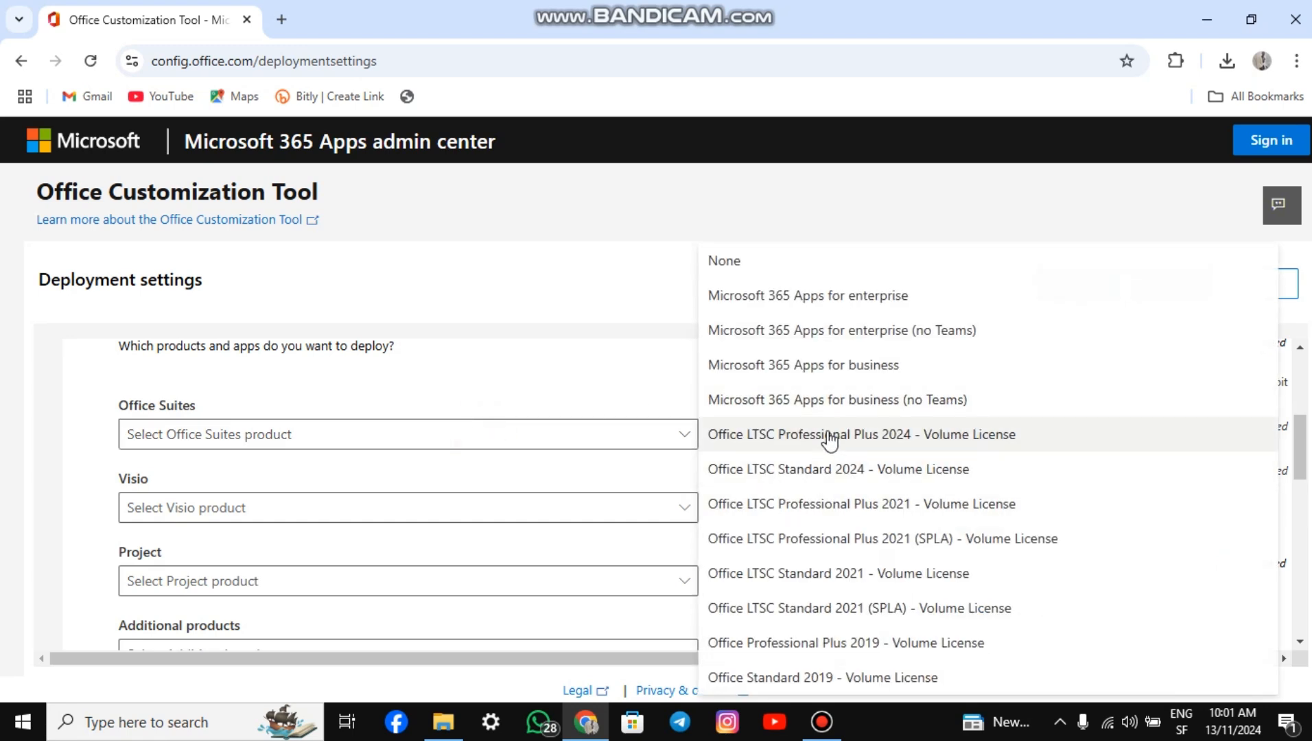
pyautogui.moveTo(875, 441)
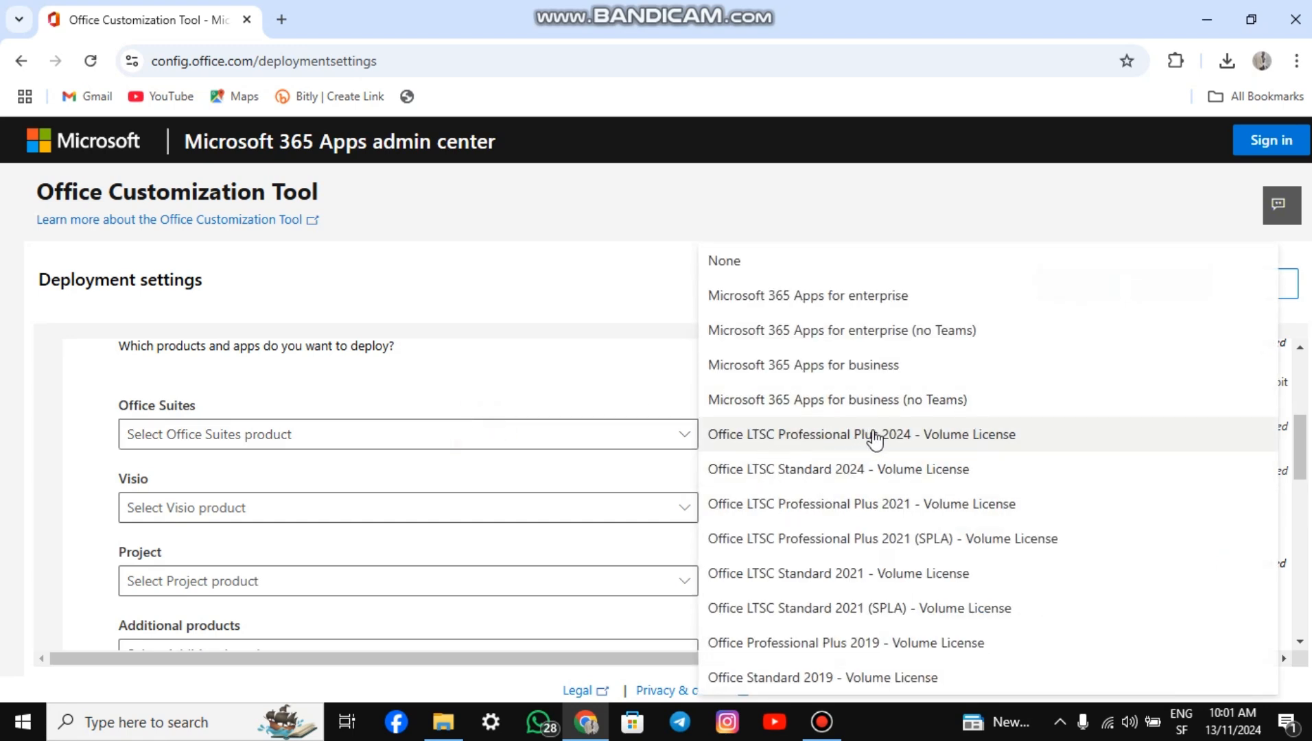
pyautogui.click(862, 434)
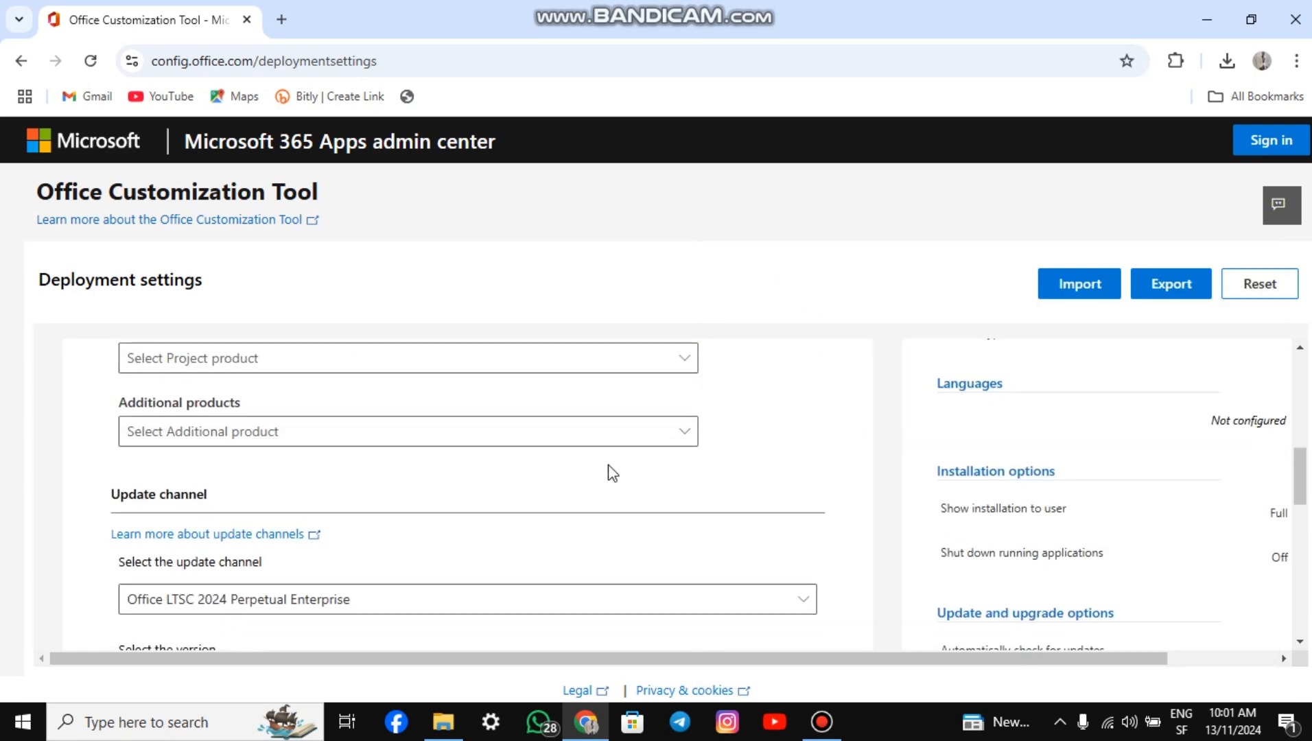
pyautogui.scroll(-3)
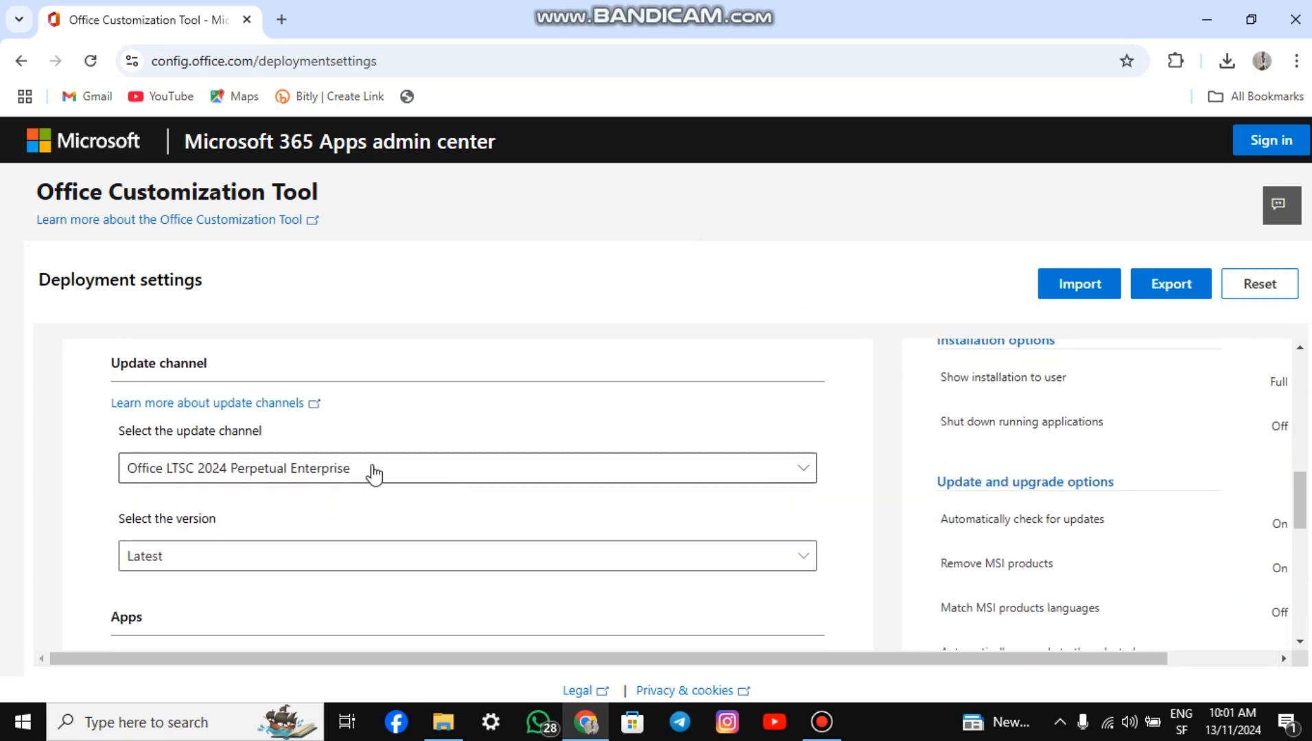
pyautogui.scroll(-3)
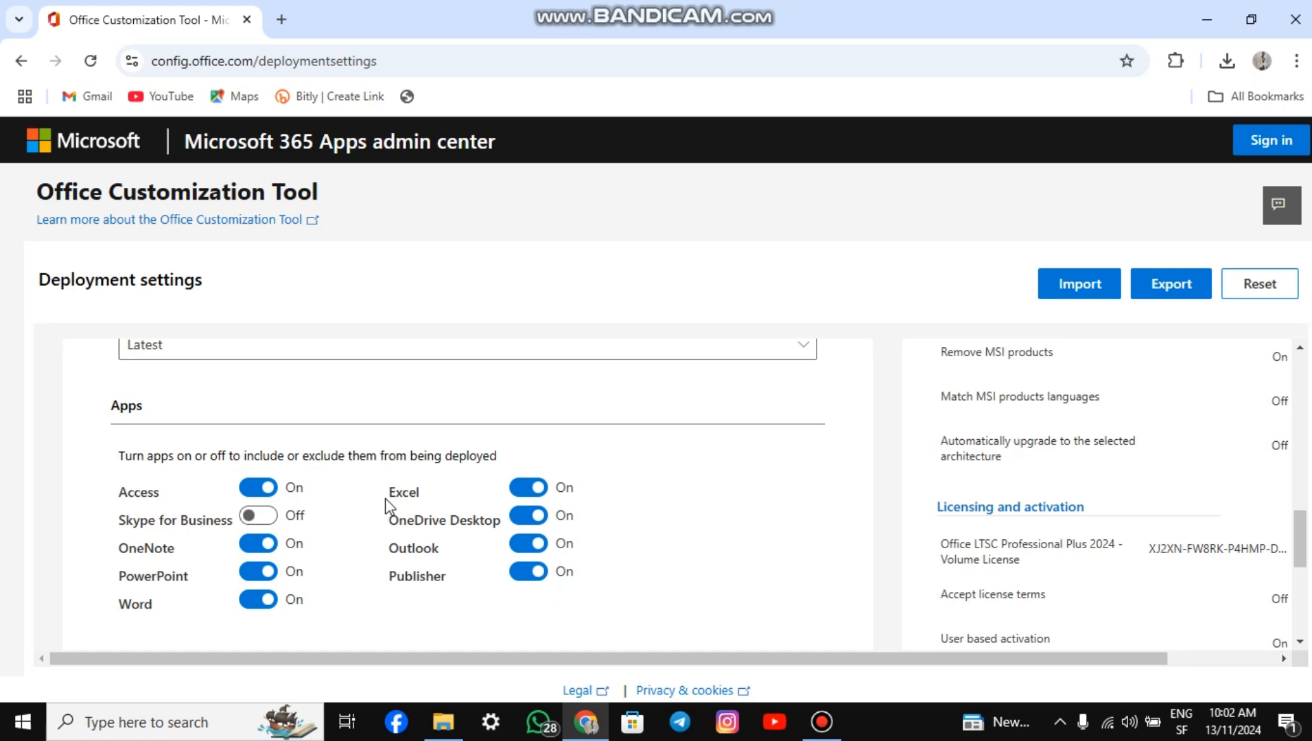
pyautogui.scroll(-3)
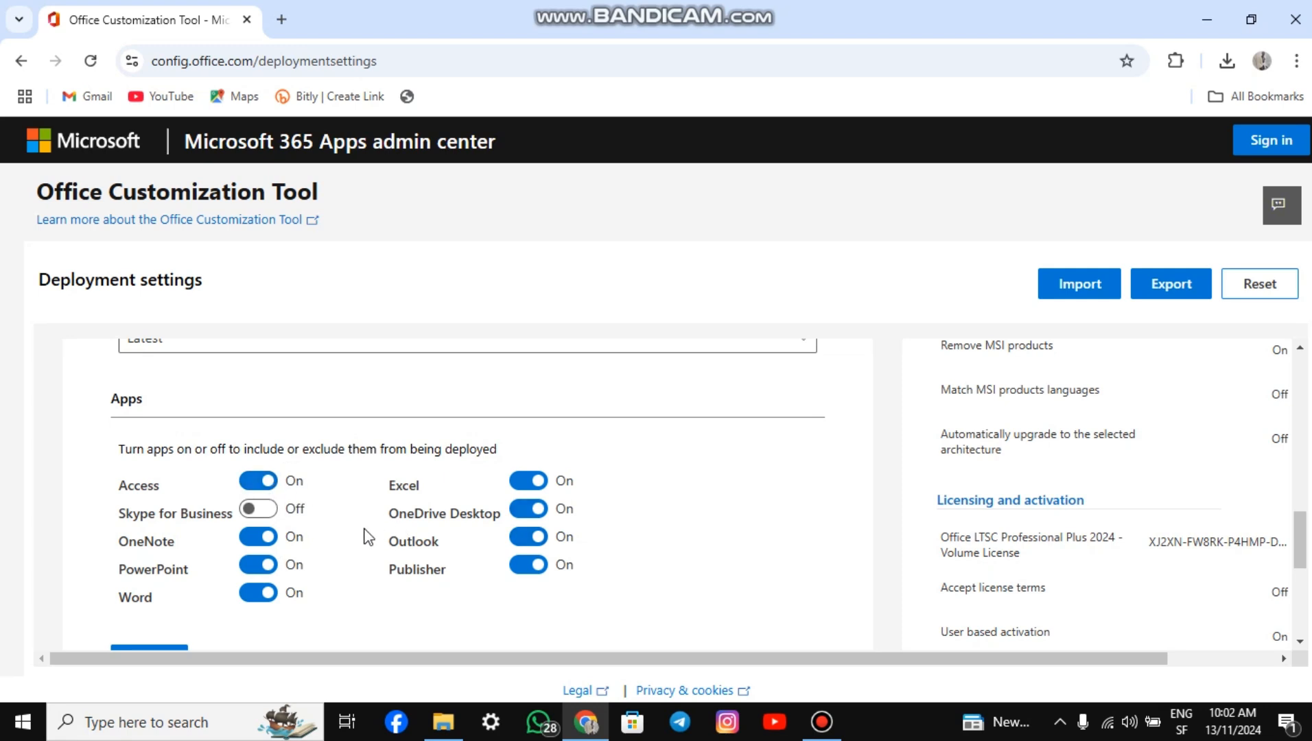
pyautogui.scroll(-3)
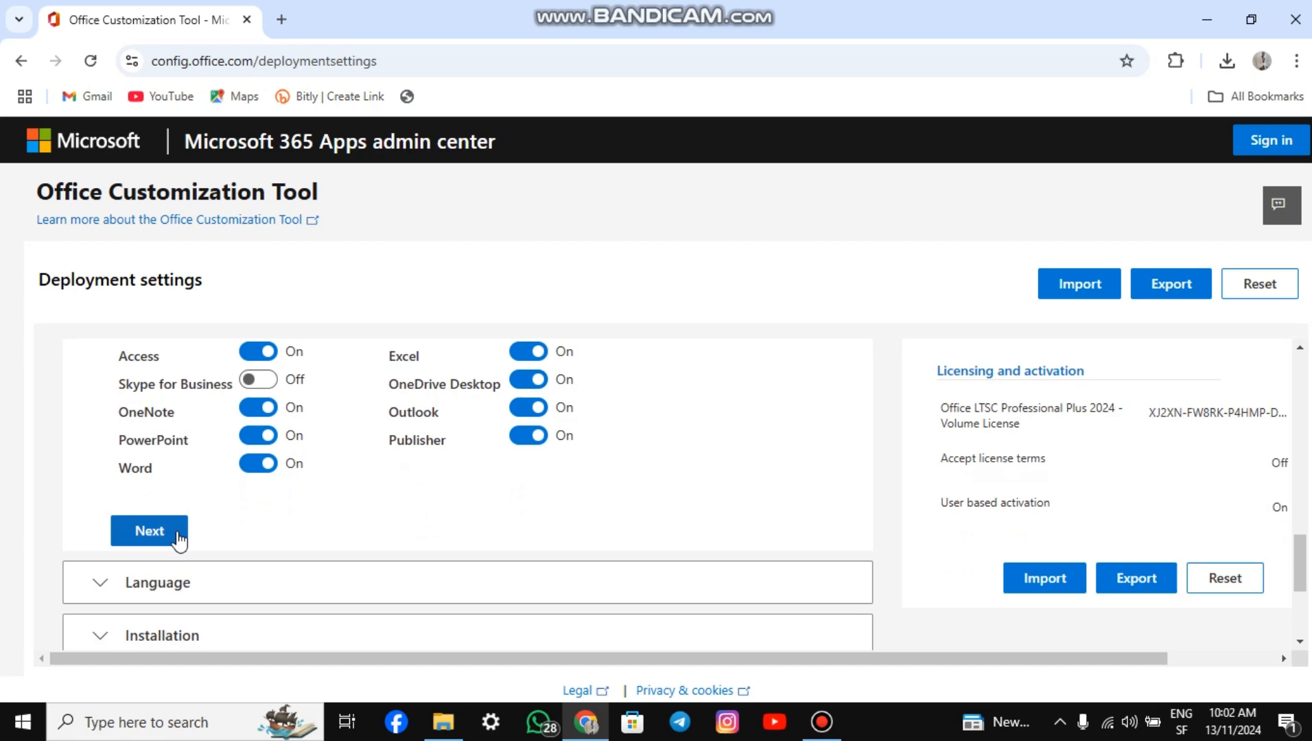
# - Set English (United Kingdom) as the primary Office language
pyautogui.click(149, 531)
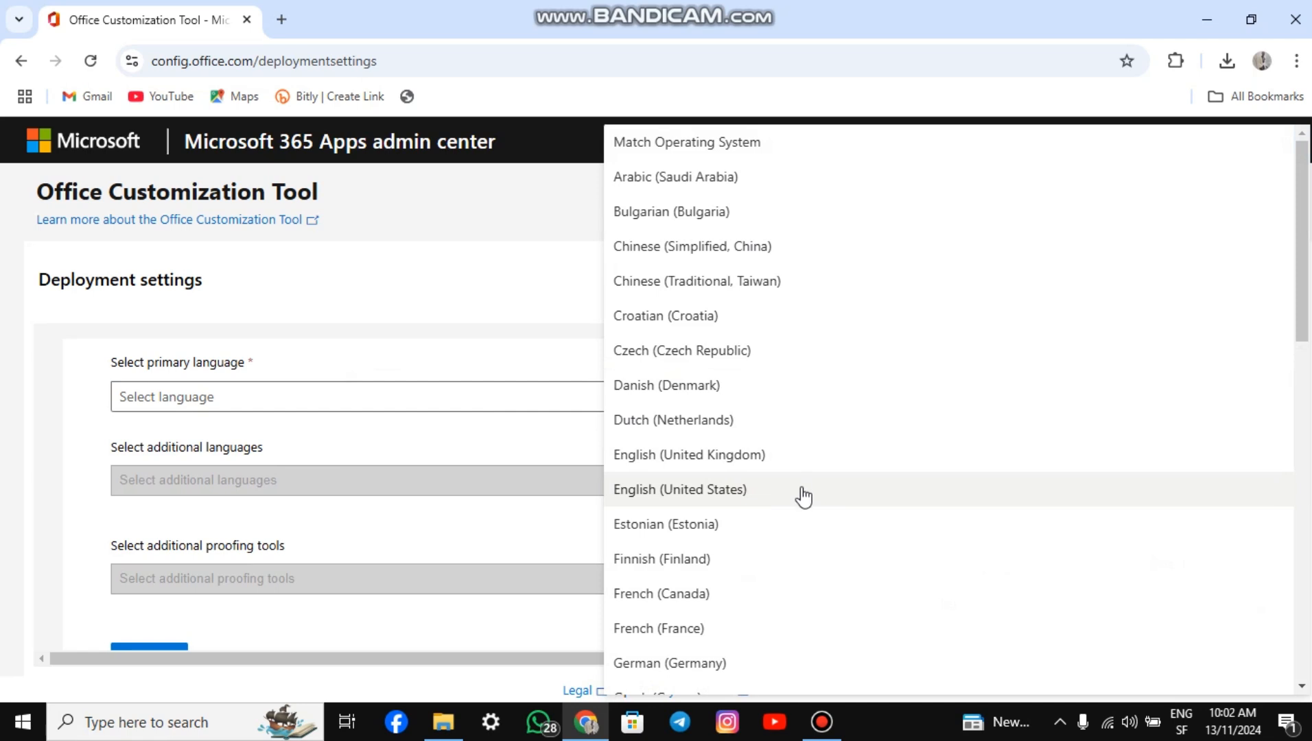
pyautogui.click(689, 454)
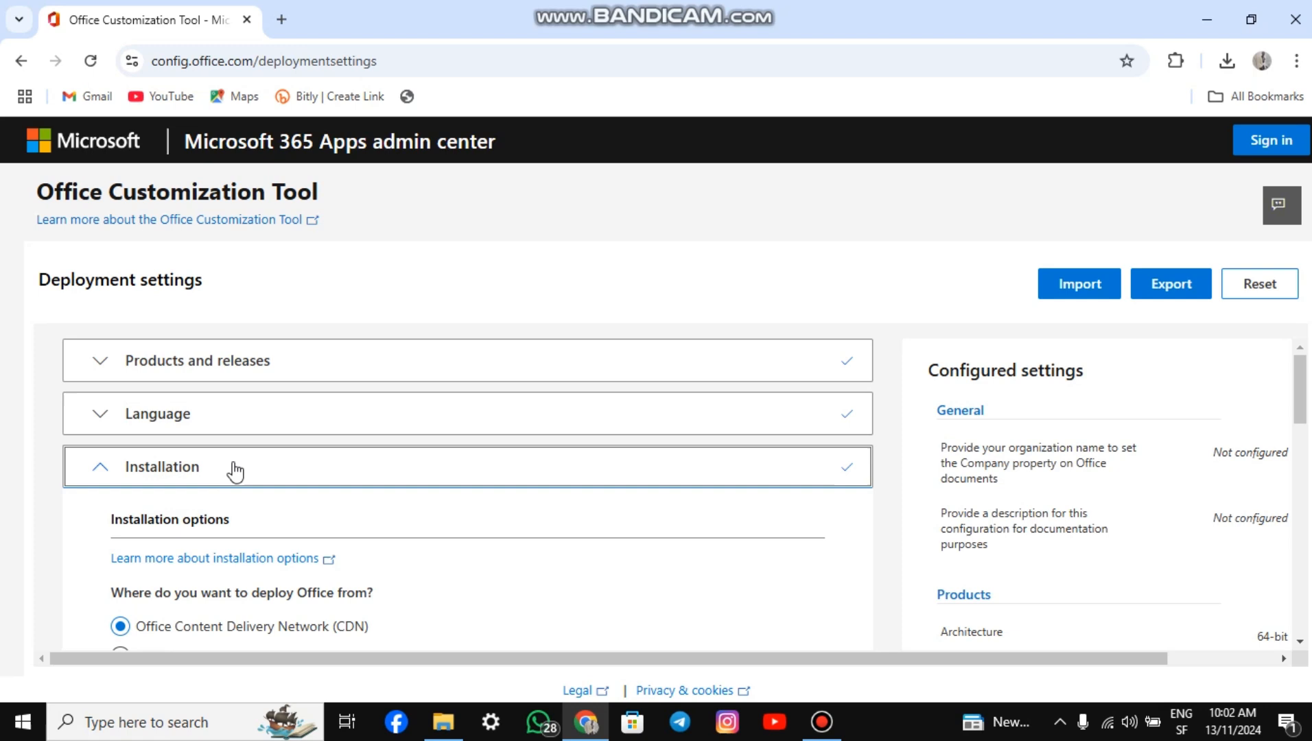
pyautogui.scroll(-3)
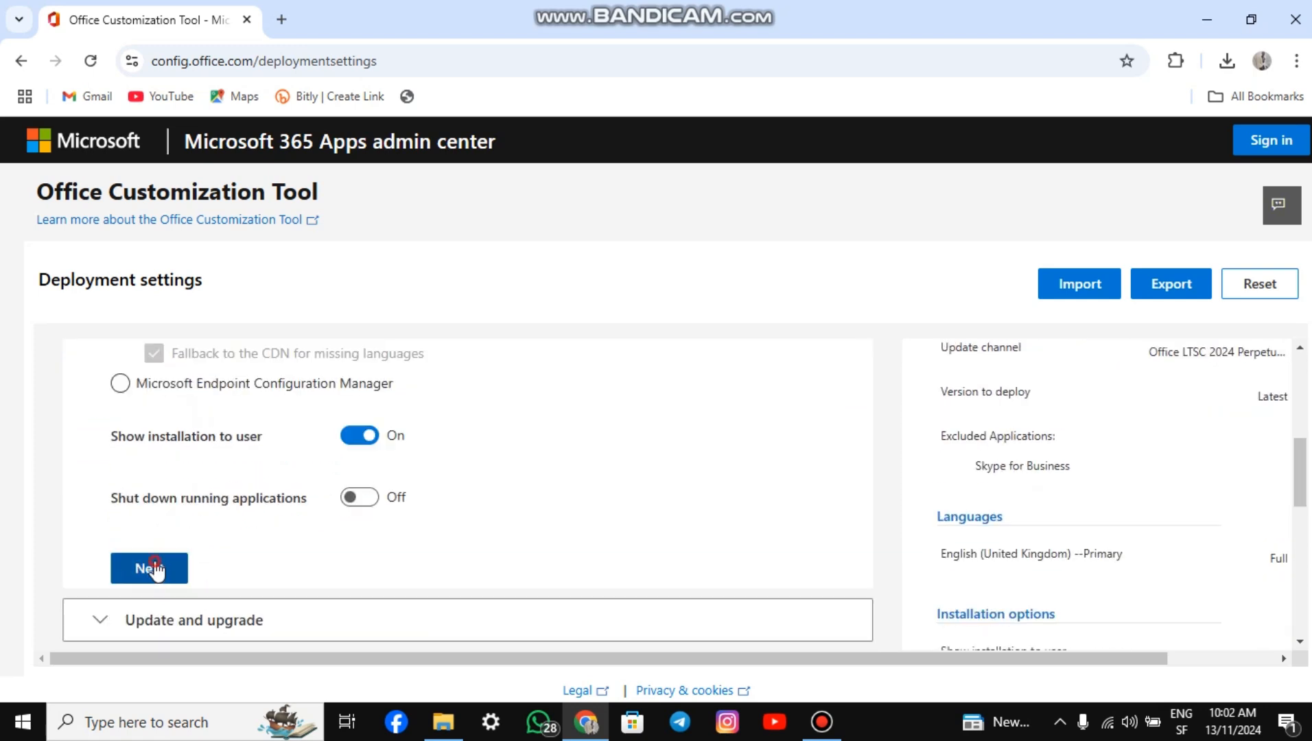
# - Keep Office CDN updates with automatic checks and review upgrade options including MSI removal
pyautogui.click(149, 568)
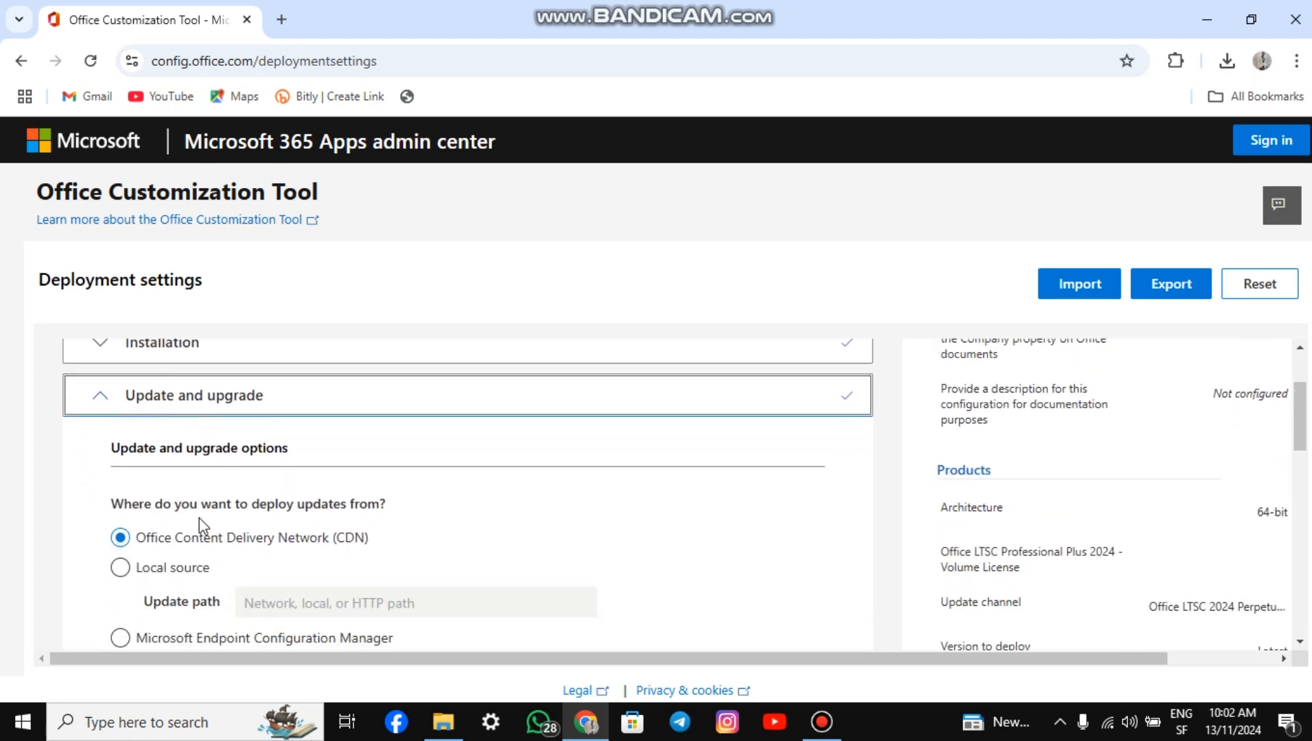
pyautogui.scroll(-3)
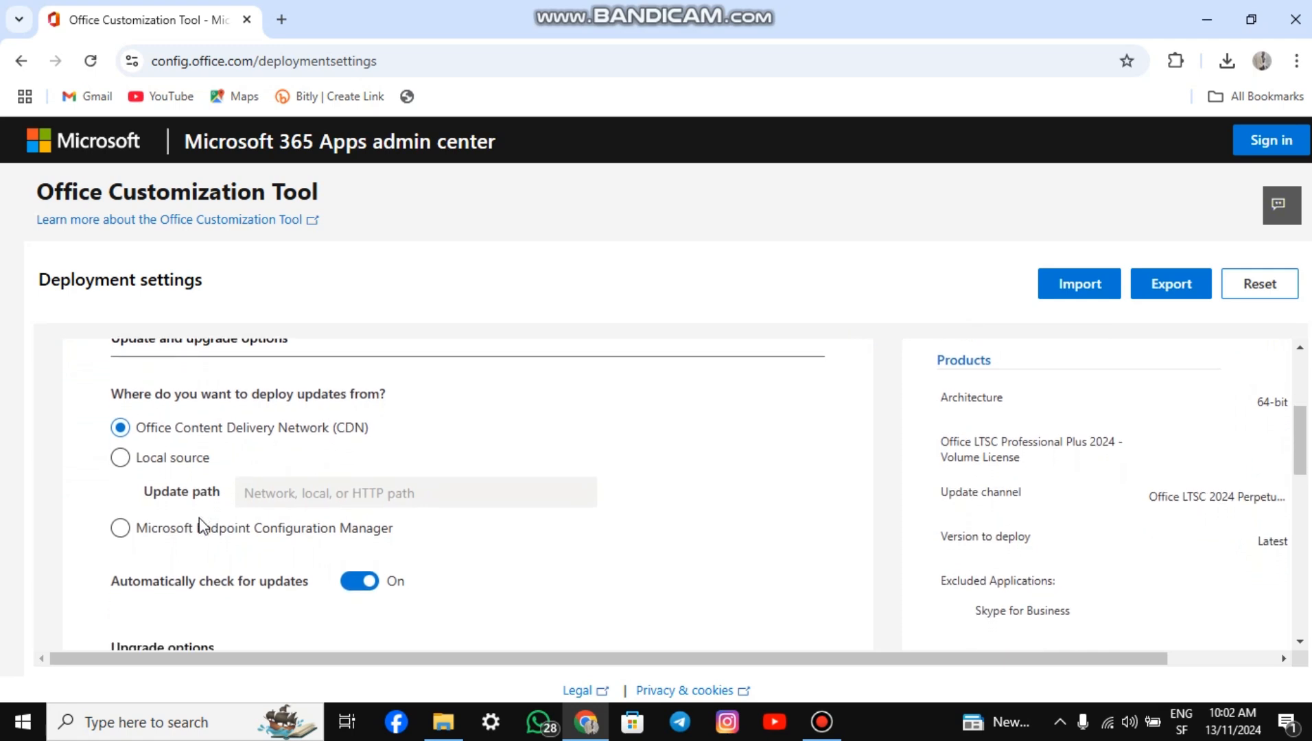
pyautogui.scroll(-3)
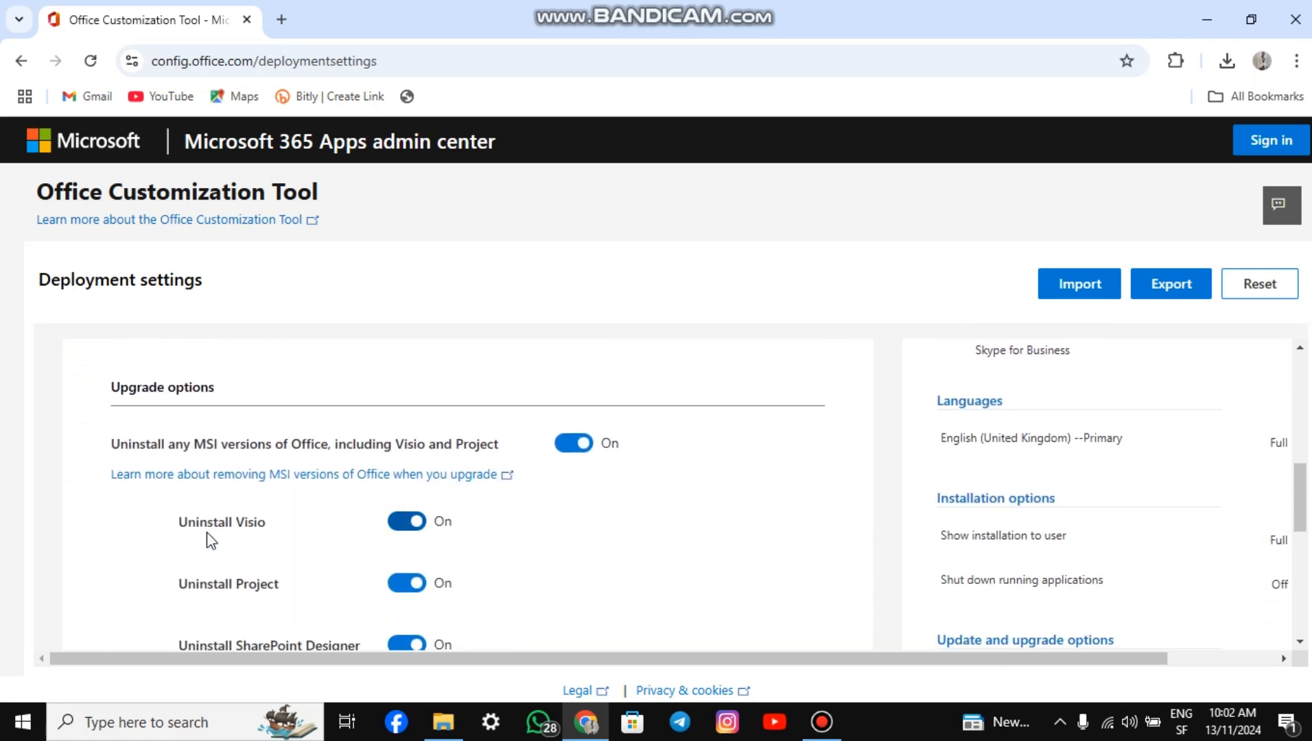
pyautogui.scroll(-3)
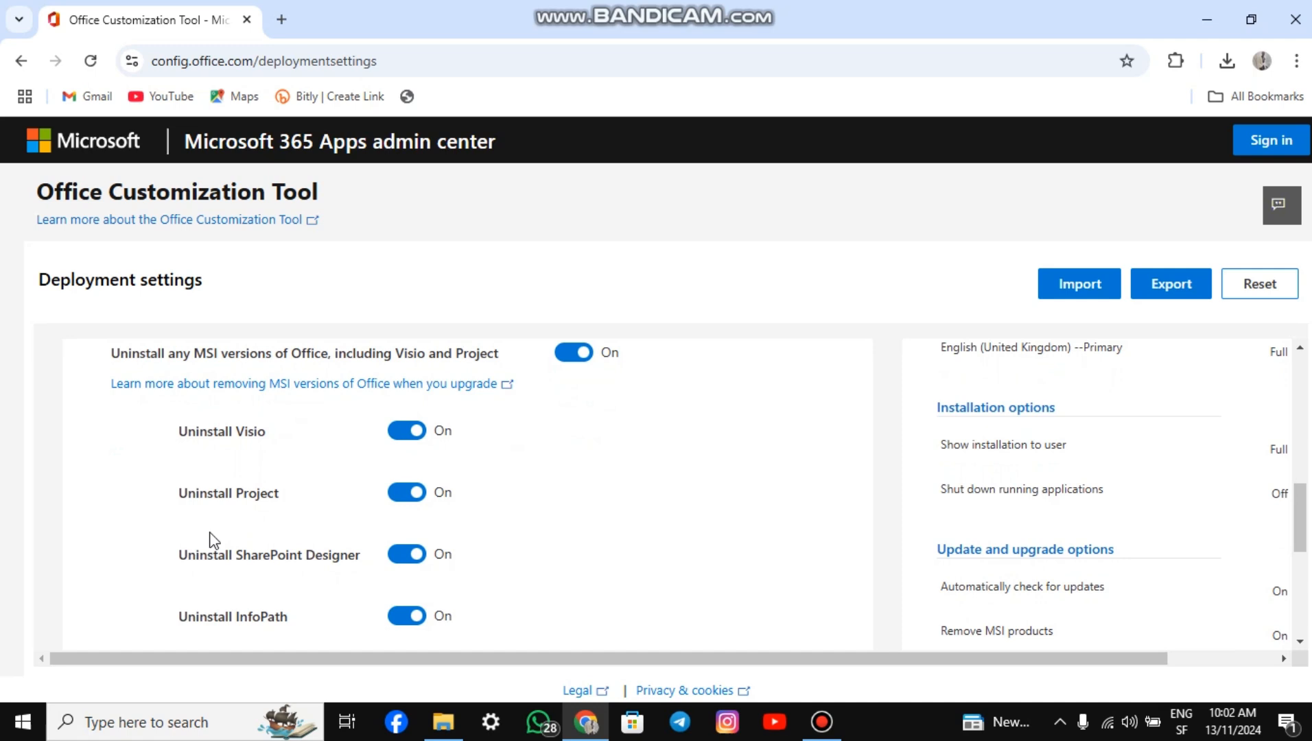
pyautogui.scroll(3)
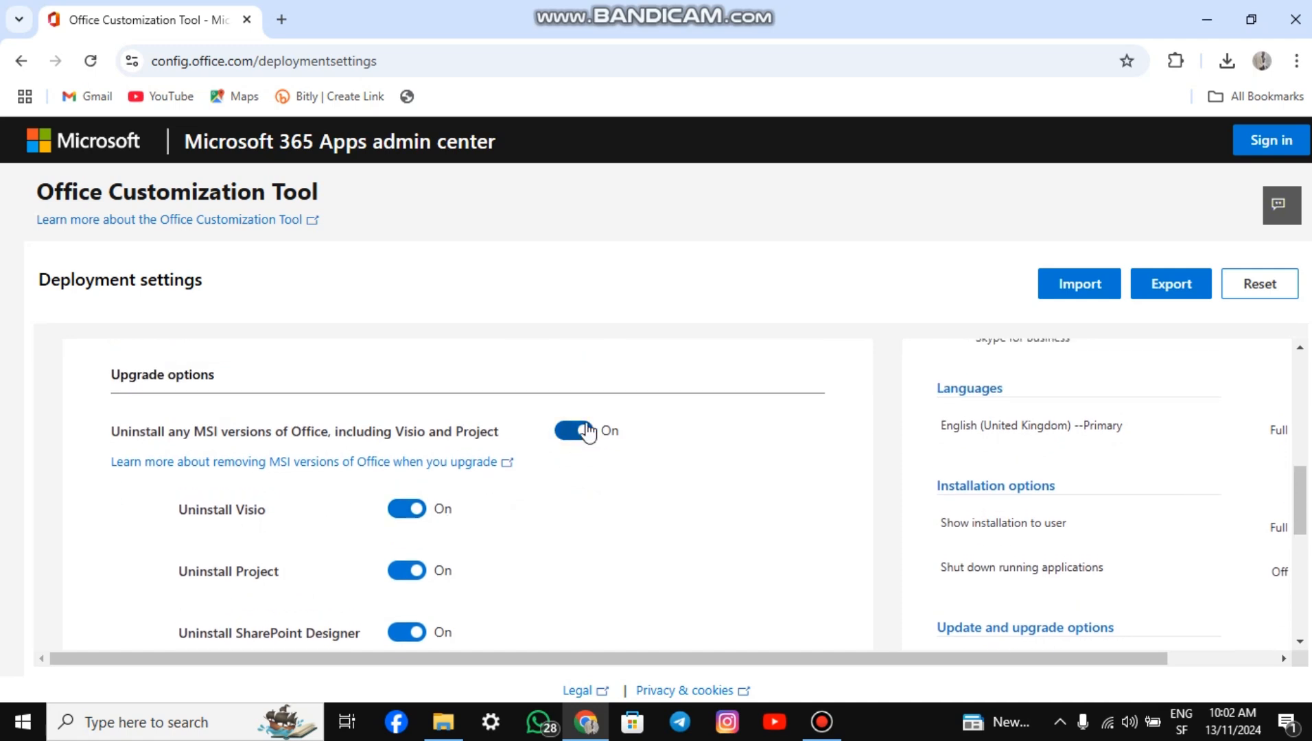
pyautogui.scroll(-3)
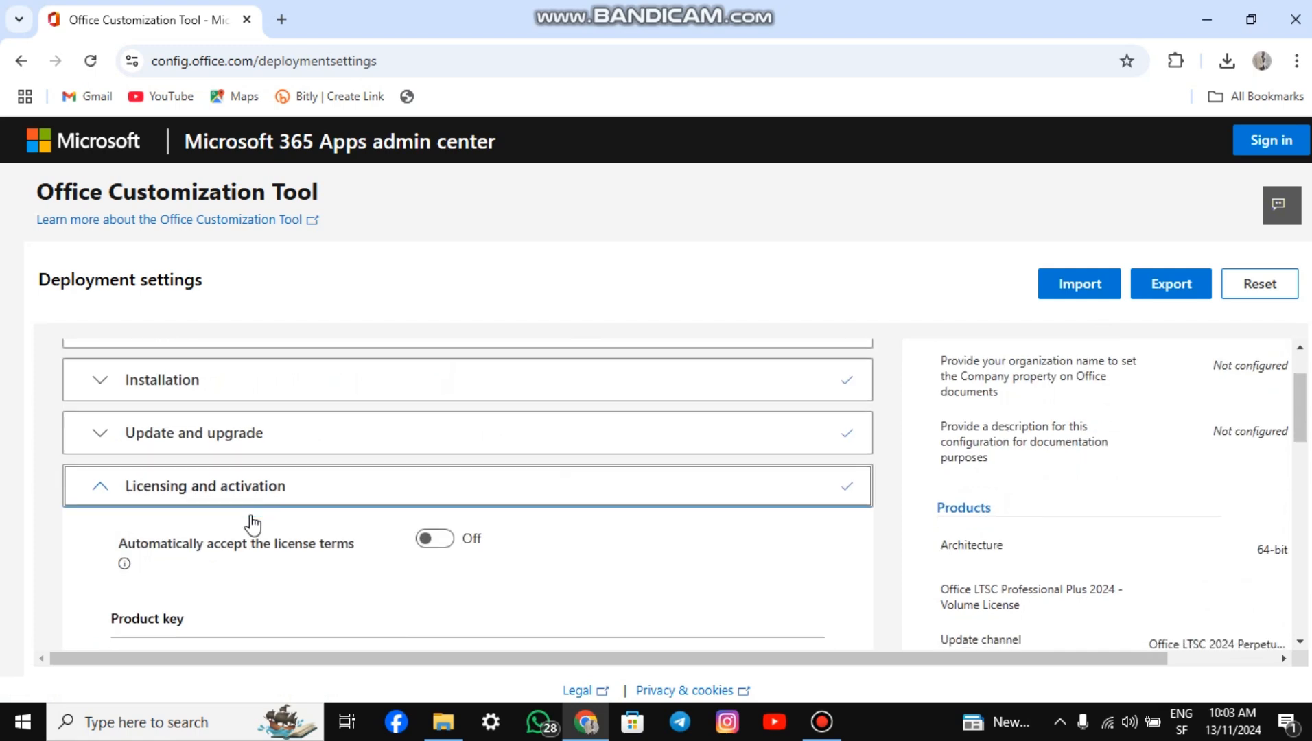
# - Keep KMS licensing with user-based activation and continue past the General details
pyautogui.scroll(-3)
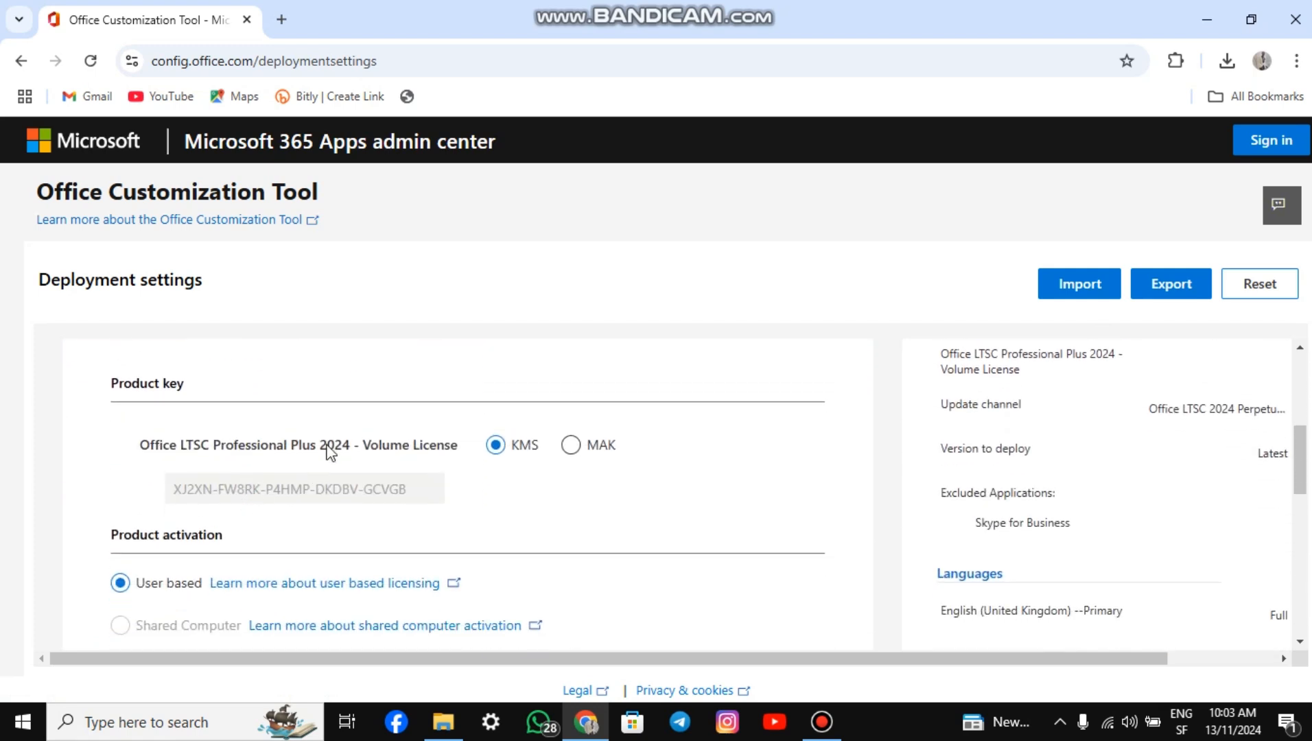
pyautogui.scroll(-3)
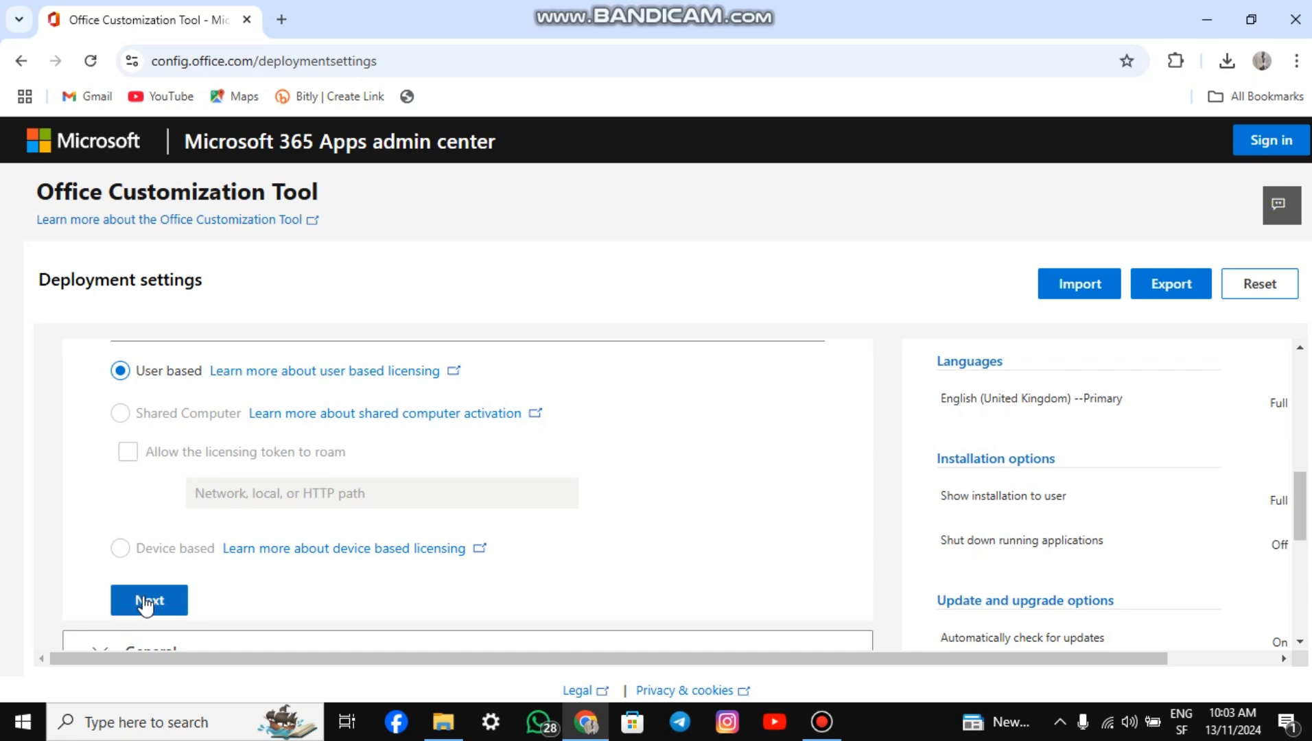
pyautogui.scroll(-3)
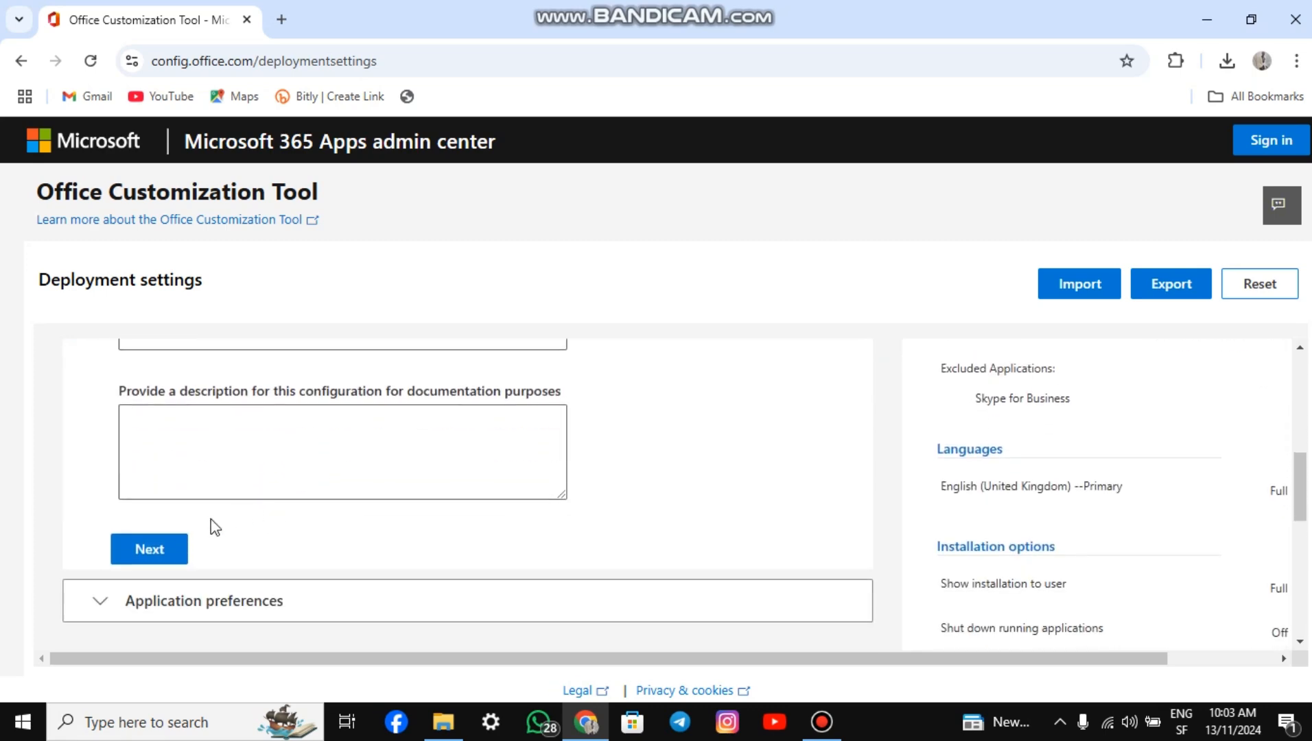
pyautogui.click(149, 549)
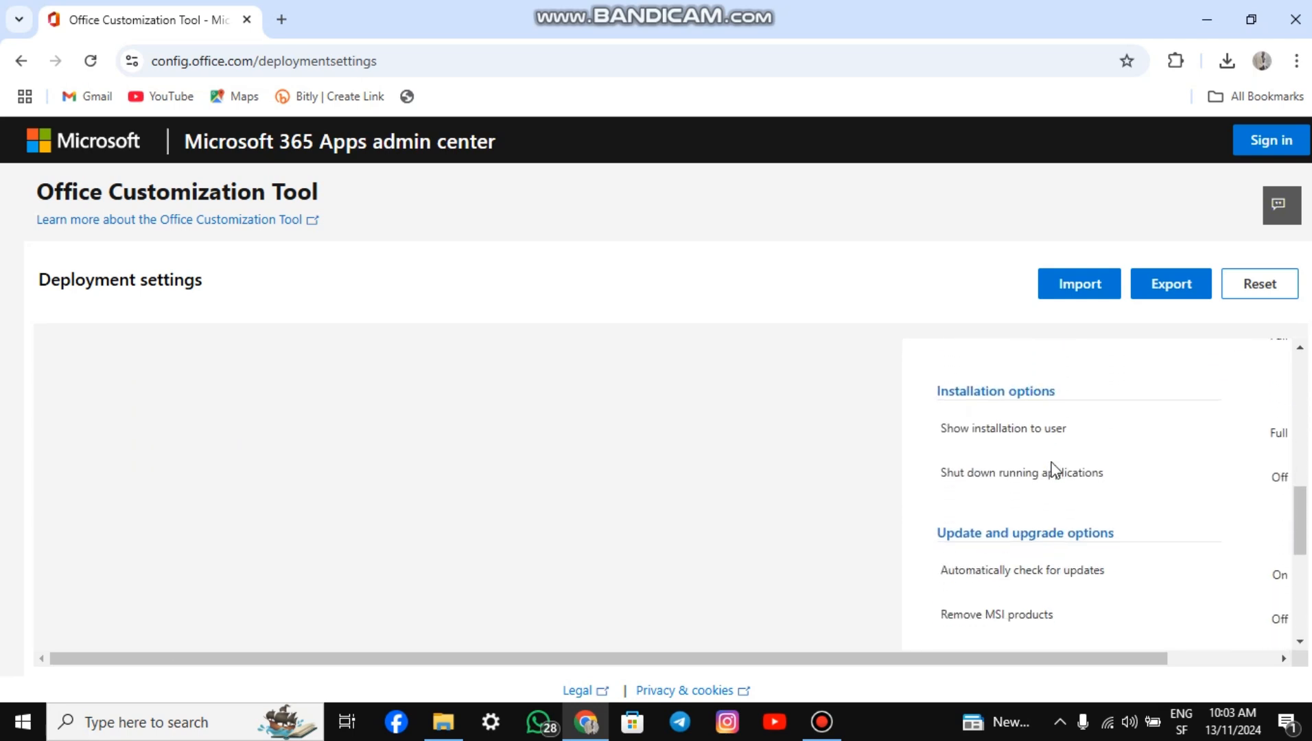
# - Export the settings as "Configuration" with Office Open XML default formats, accepting the license terms
pyautogui.scroll(-3)
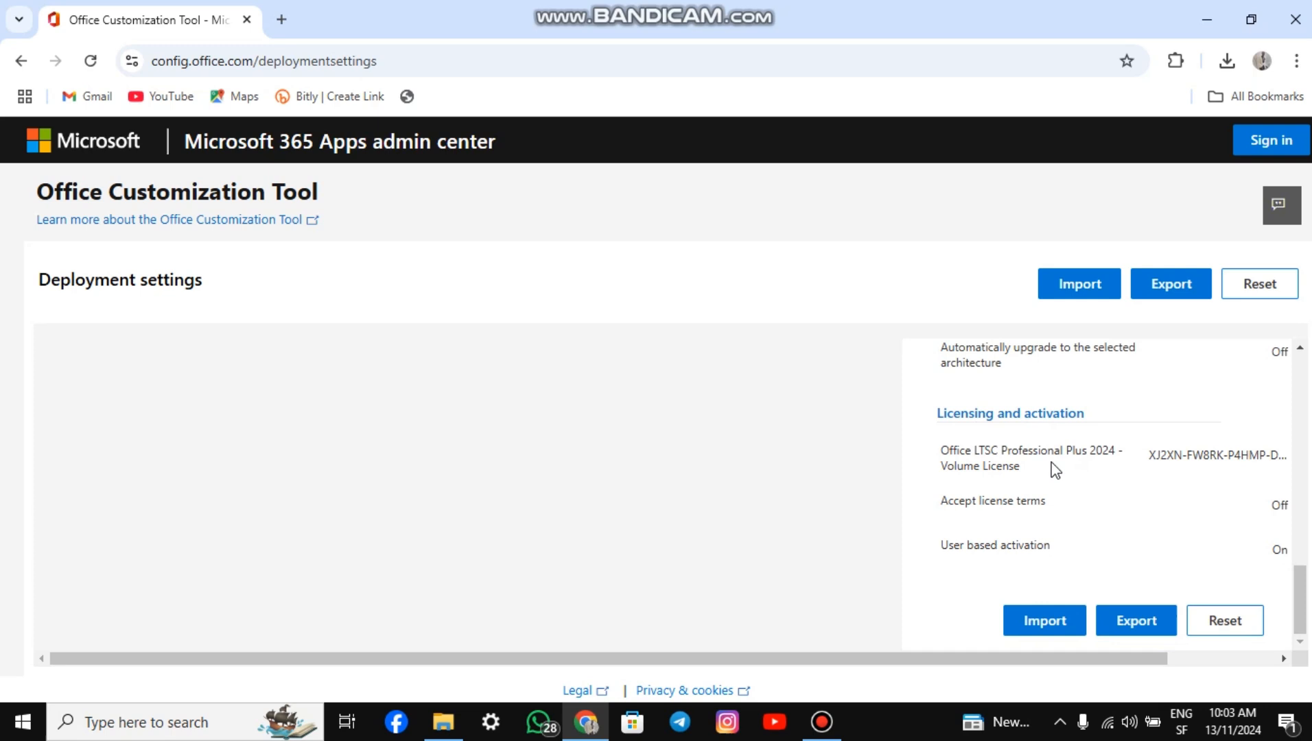
pyautogui.moveTo(1100, 600)
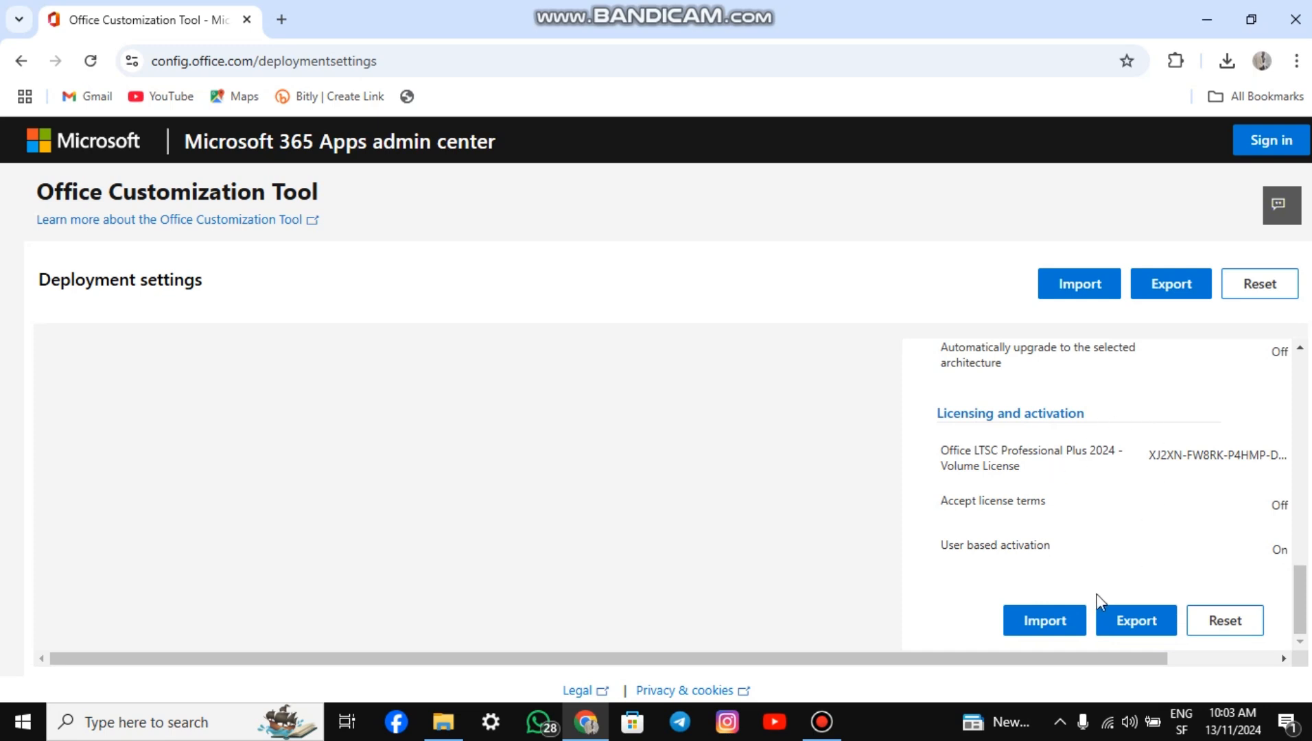
pyautogui.click(1135, 619)
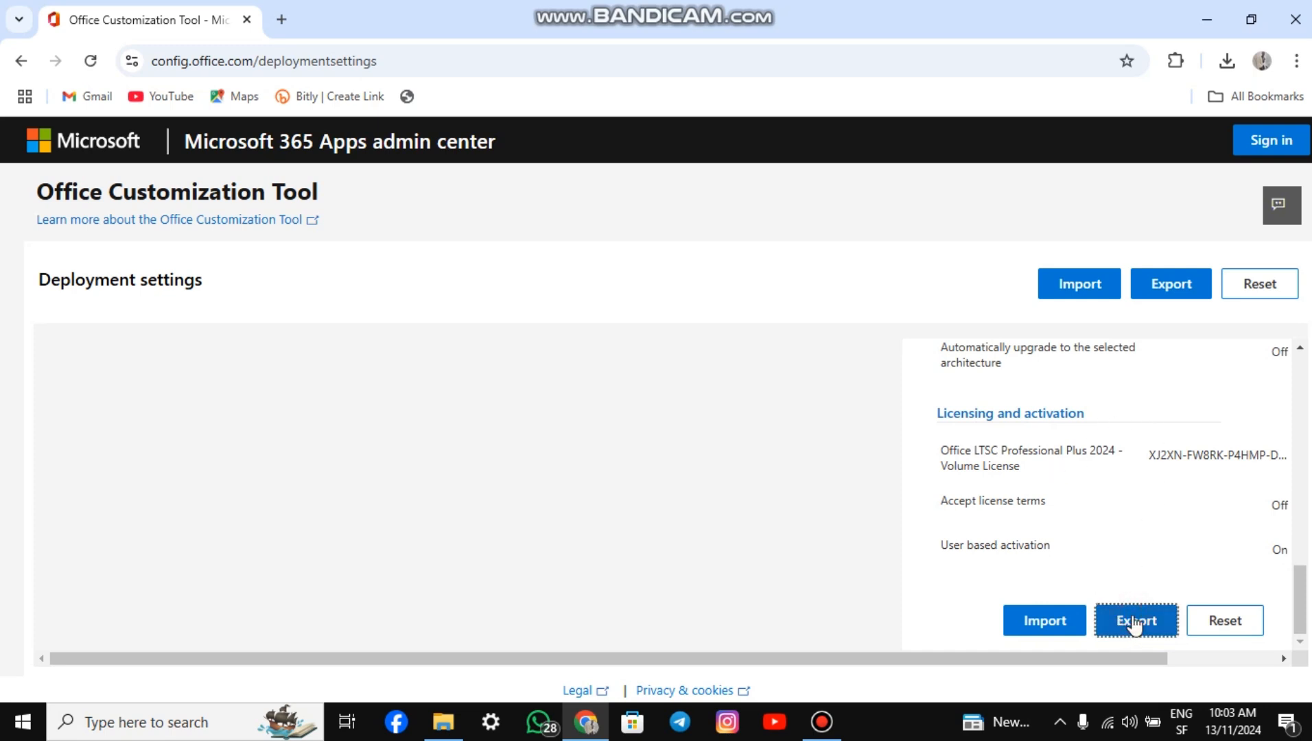
pyautogui.click(1136, 620)
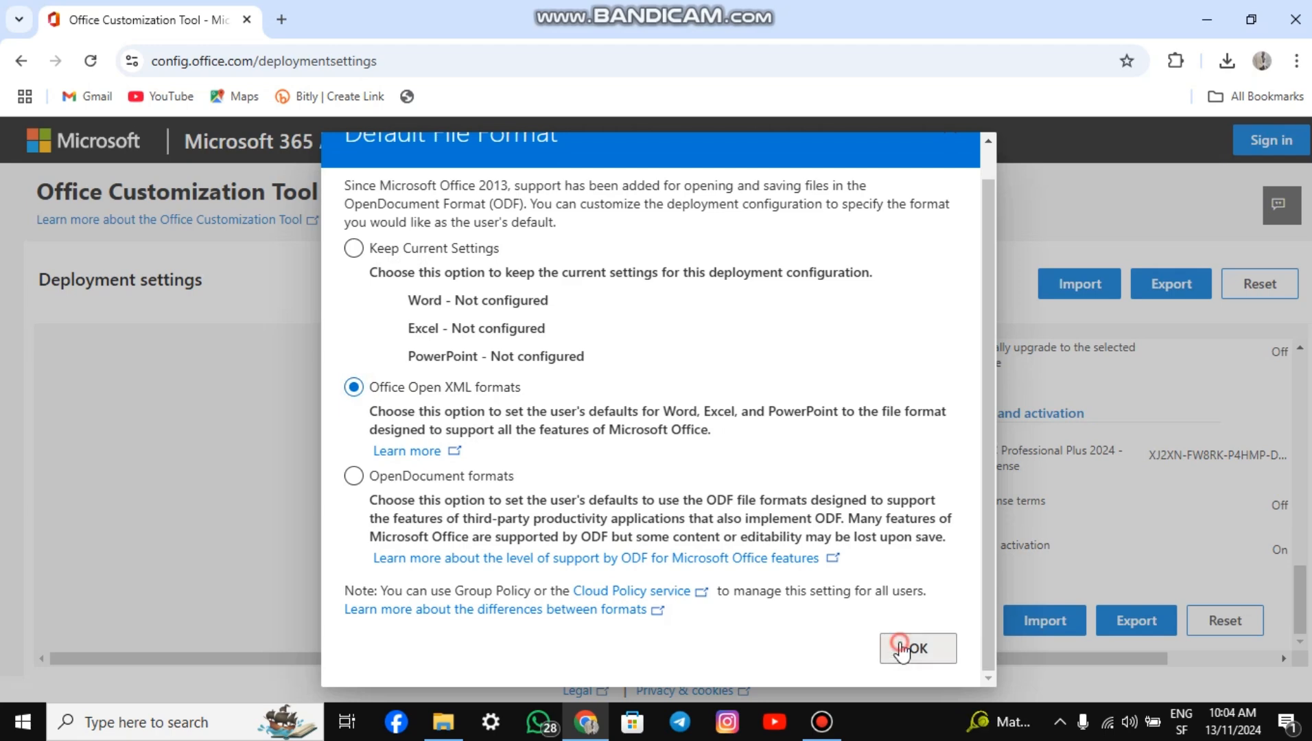
pyautogui.click(916, 648)
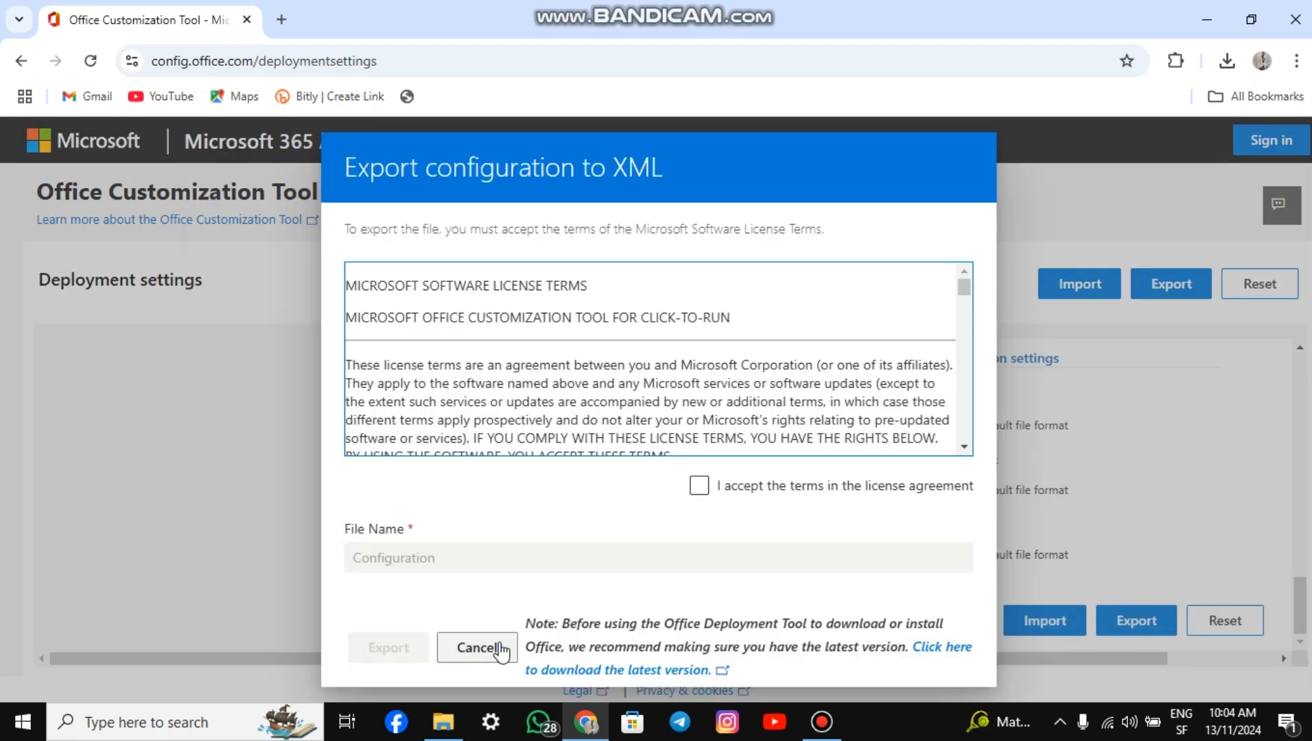
pyautogui.click(700, 485)
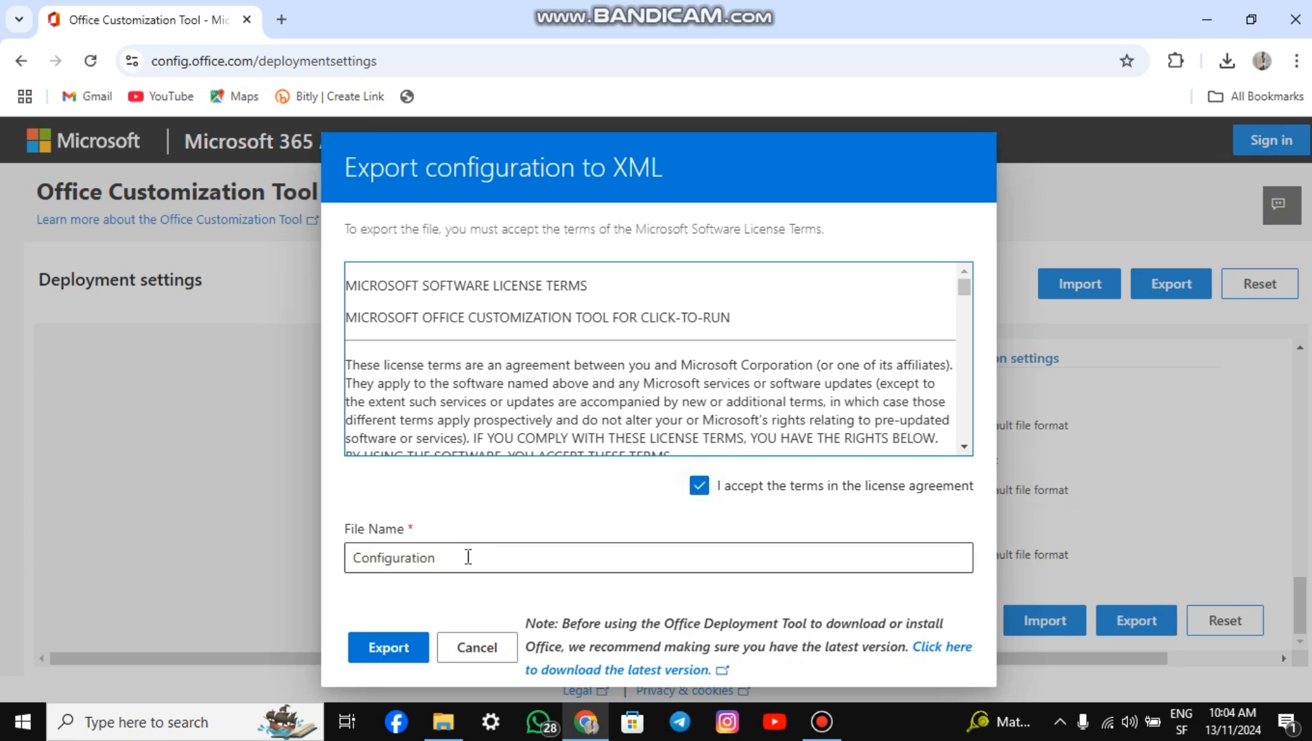
pyautogui.click(387, 647)
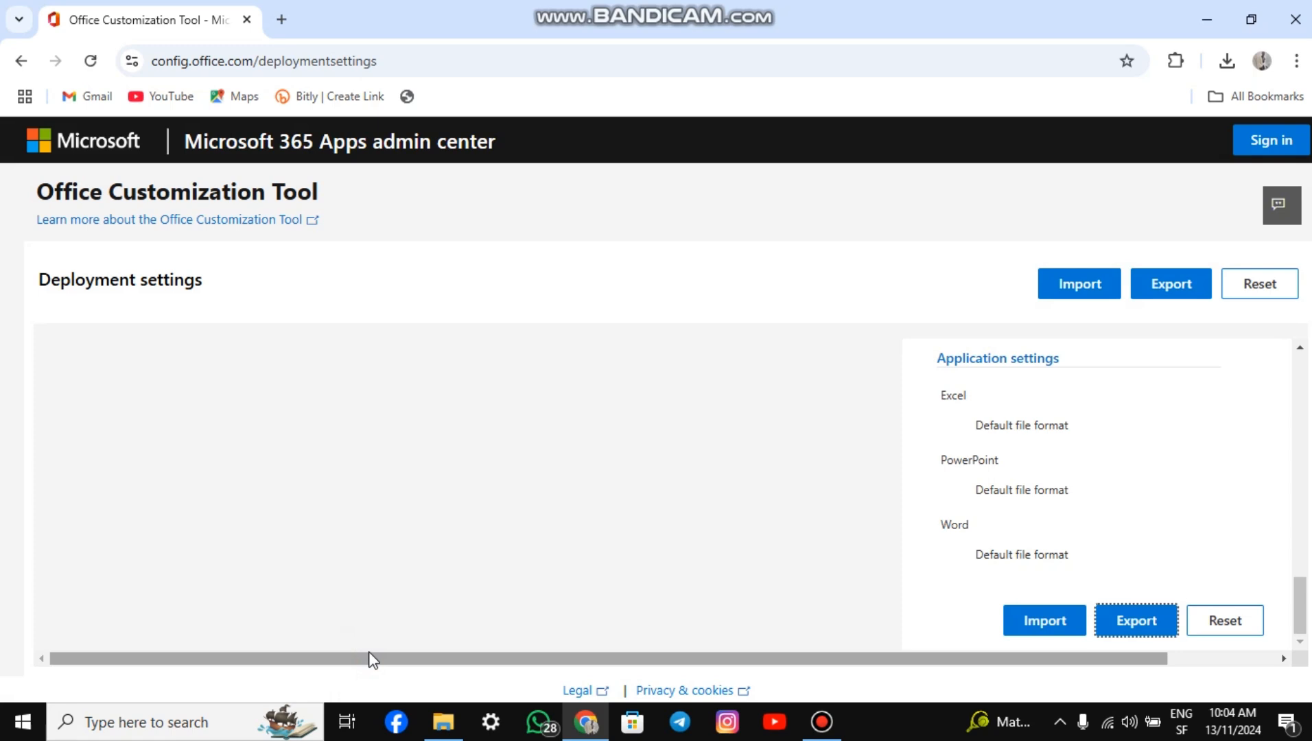
pyautogui.click(1136, 620)
pyautogui.write('offi')
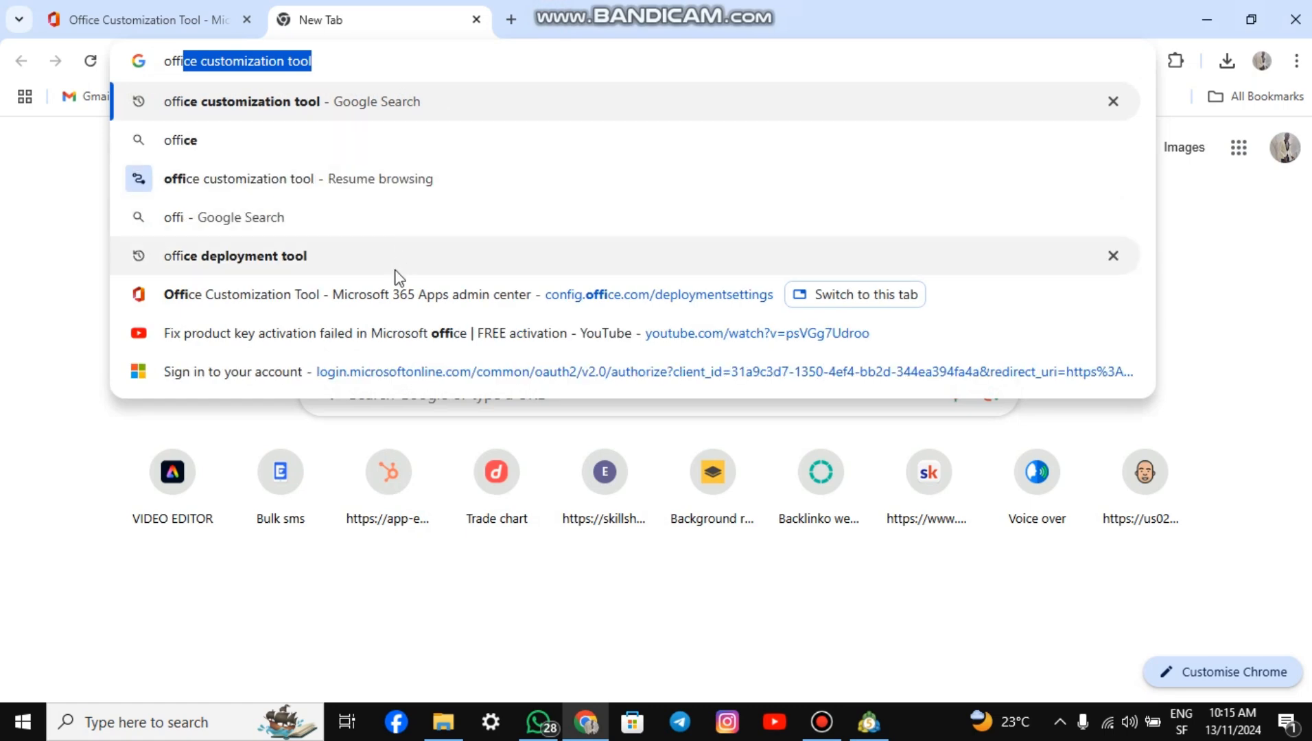
# - Find the Office Deployment Tool on Microsoft Download Center and download its installer
pyautogui.click(234, 256)
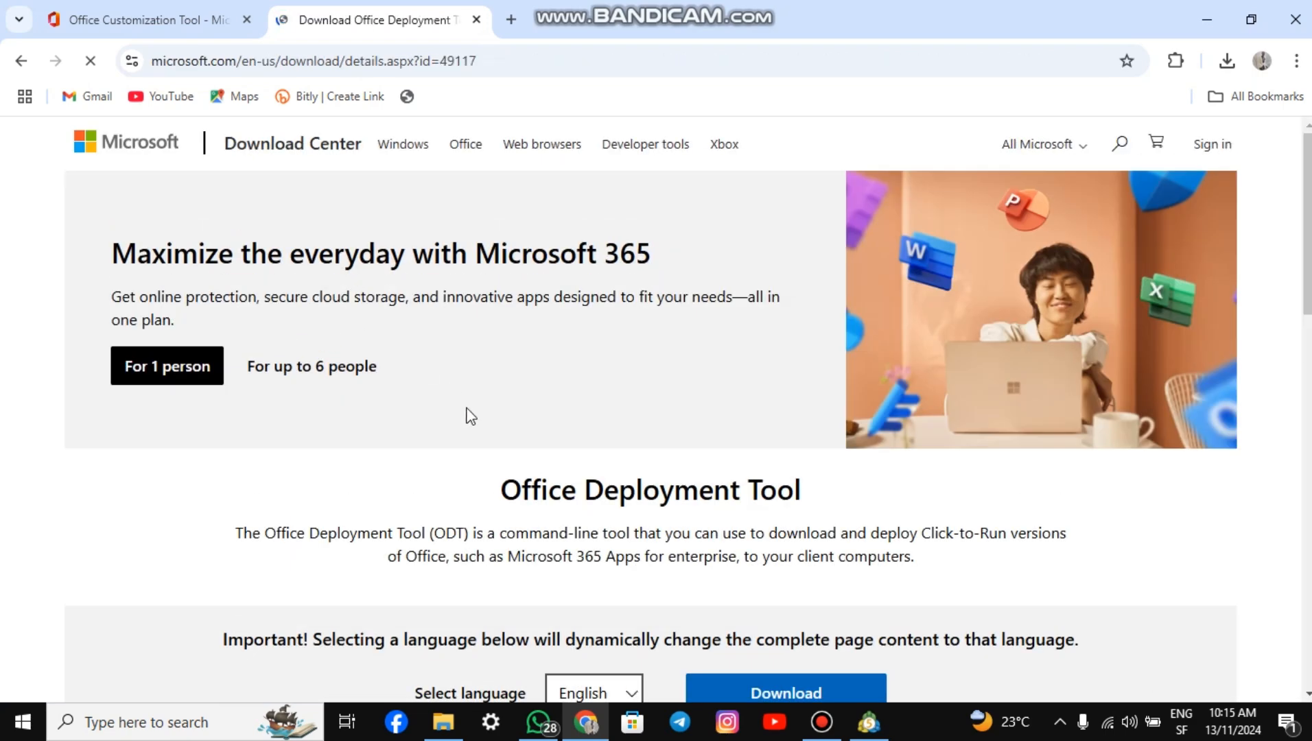
pyautogui.scroll(-3)
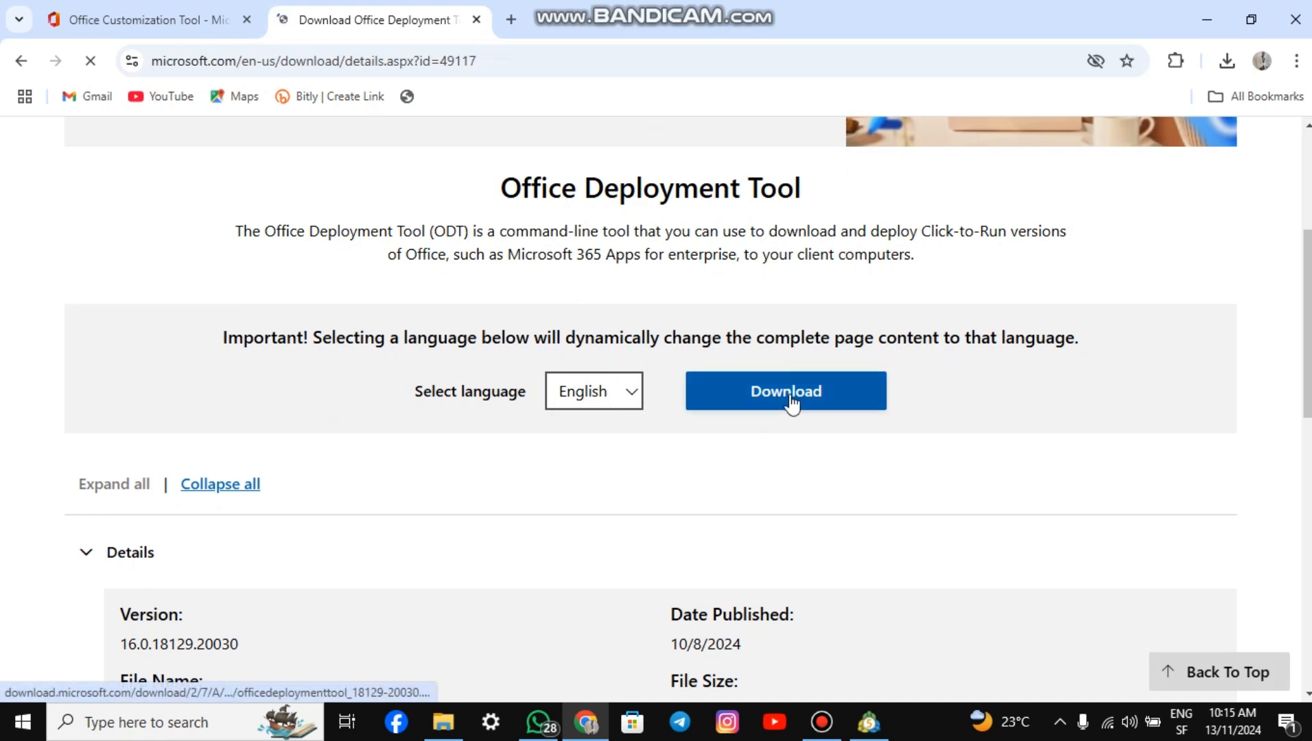
pyautogui.click(785, 391)
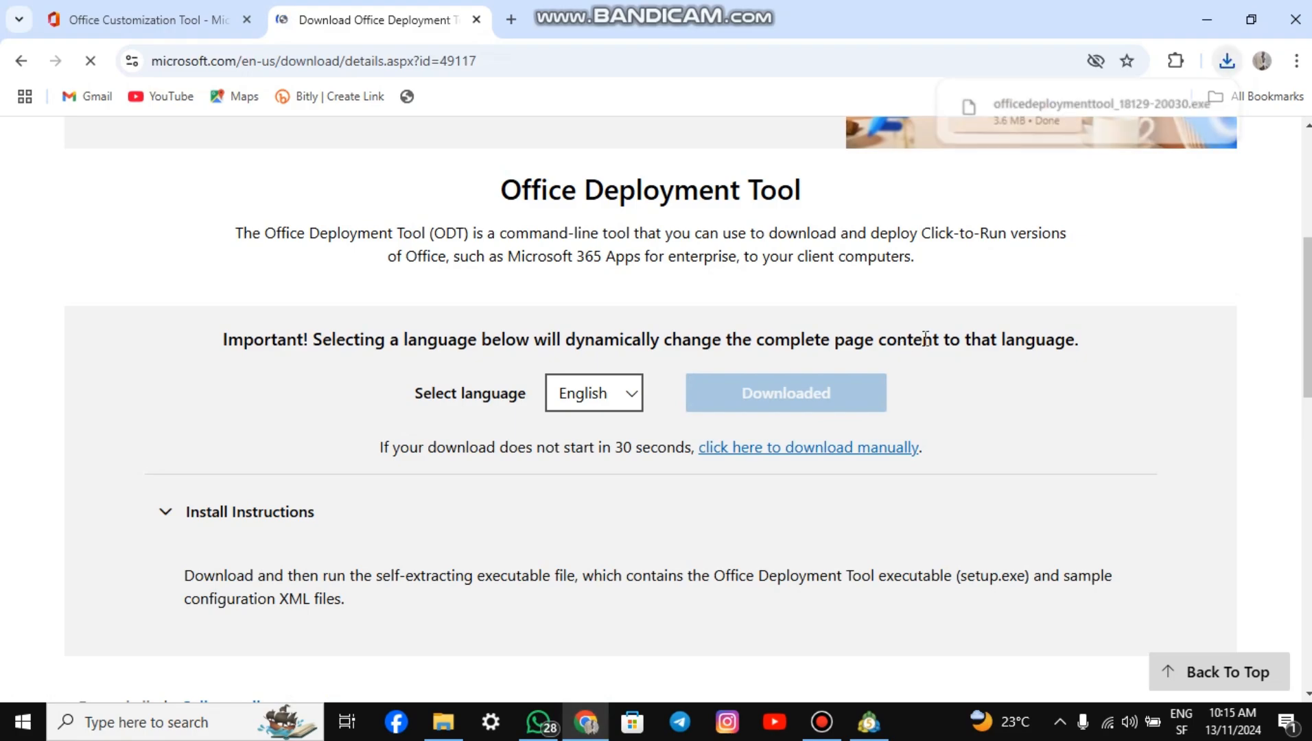
pyautogui.click(443, 721)
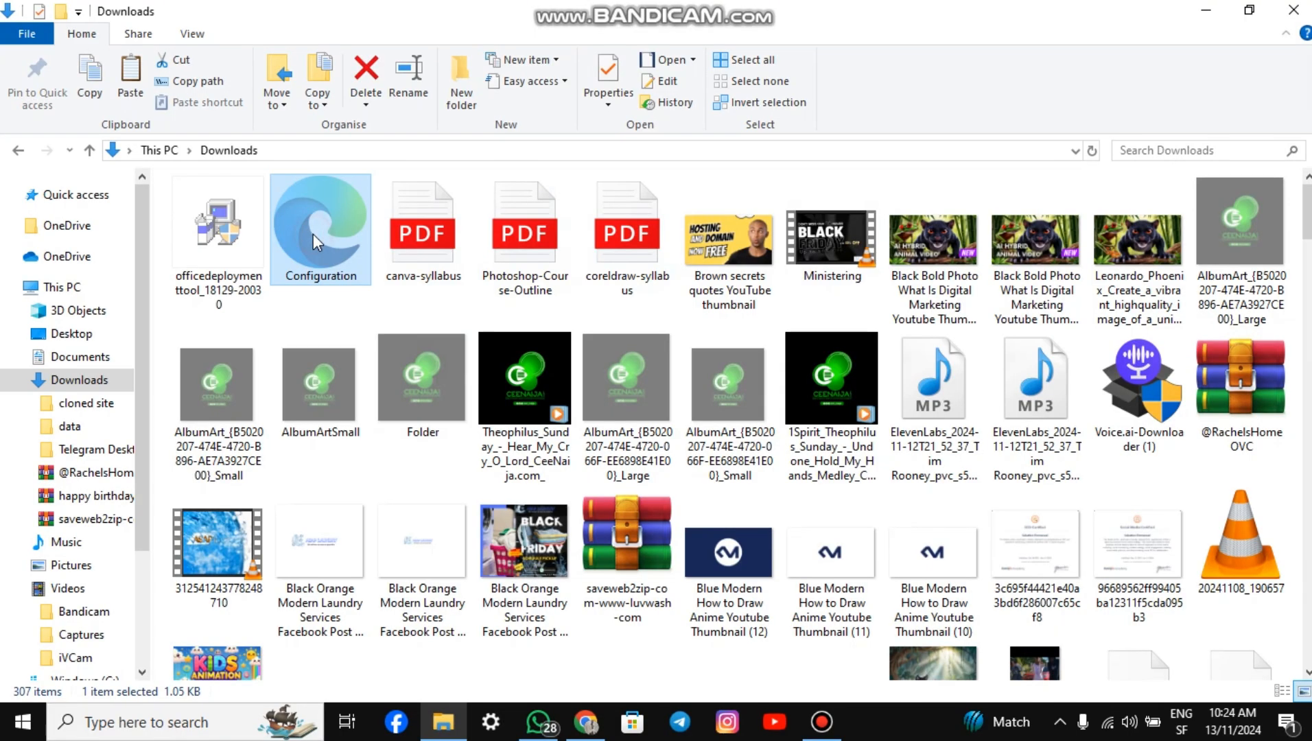
# - Select the deployment tool and Configuration file, then create a Downloads folder named 'office 2024'
pyautogui.click(217, 226)
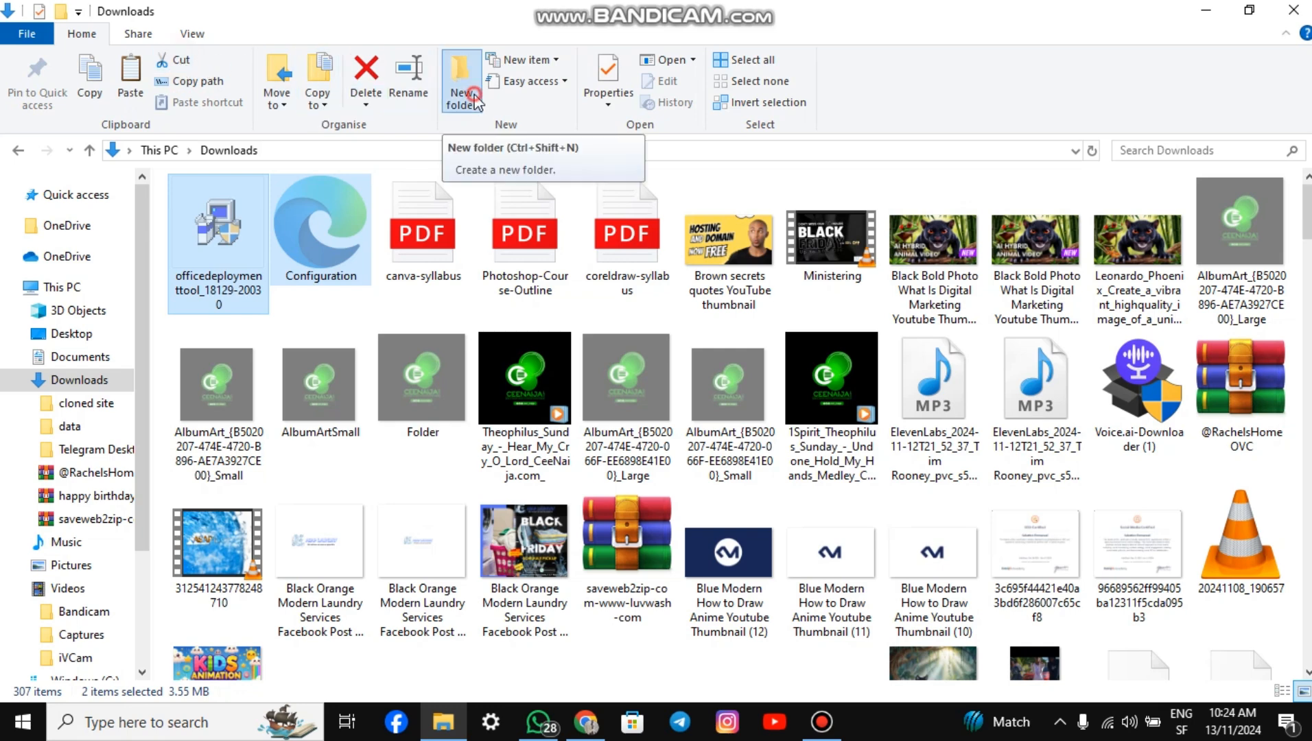
pyautogui.click(461, 75)
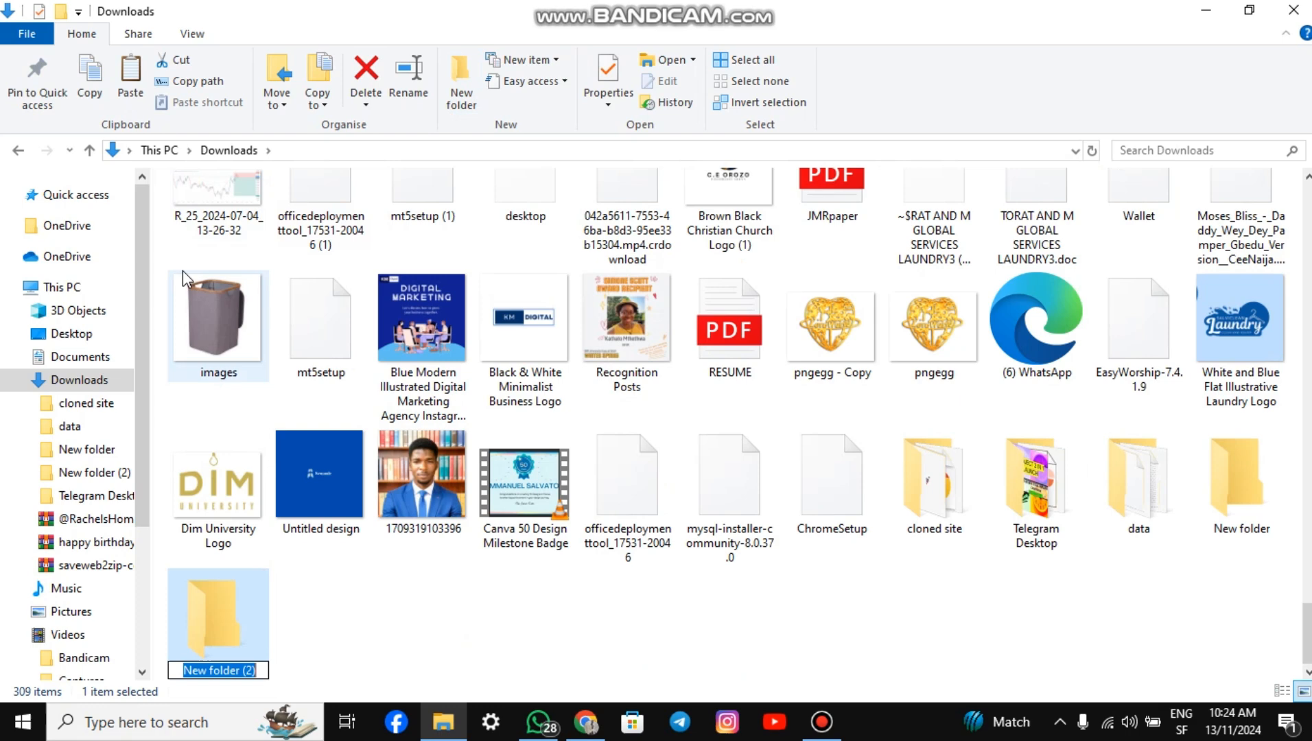
pyautogui.write('offic')
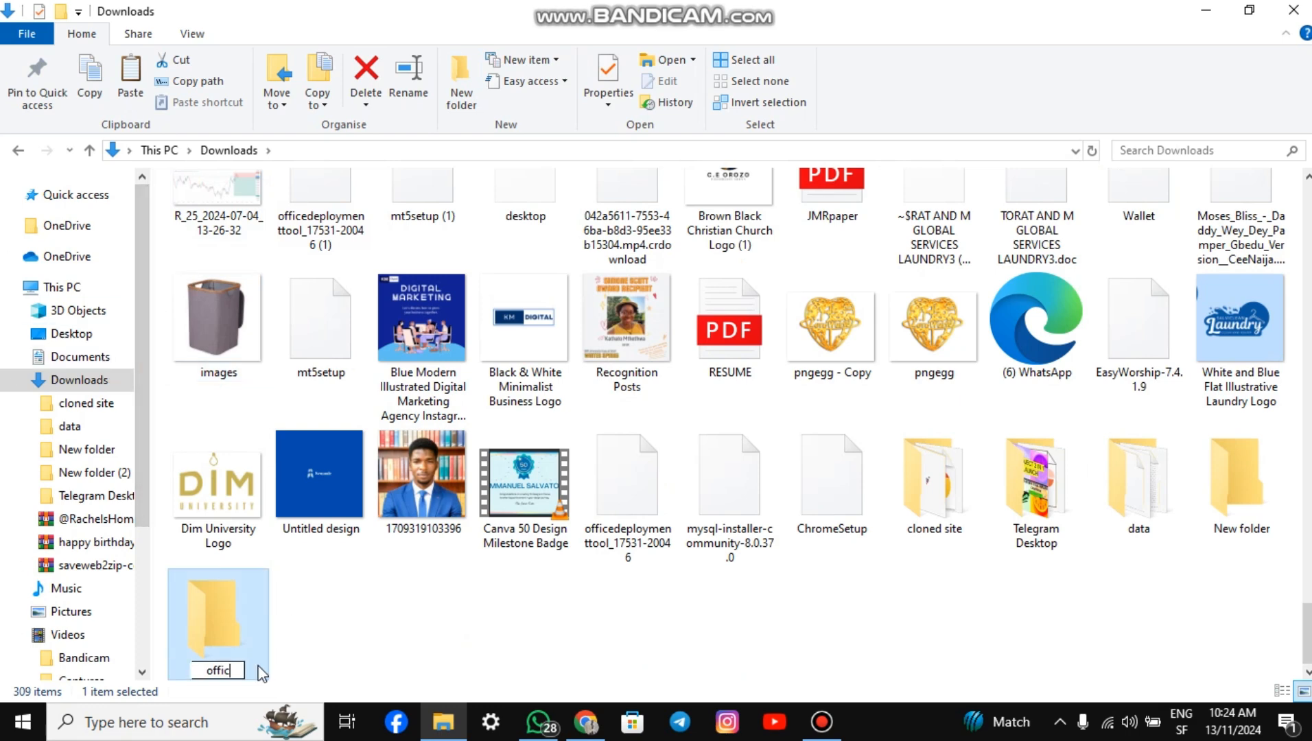
pyautogui.write('e 2024')
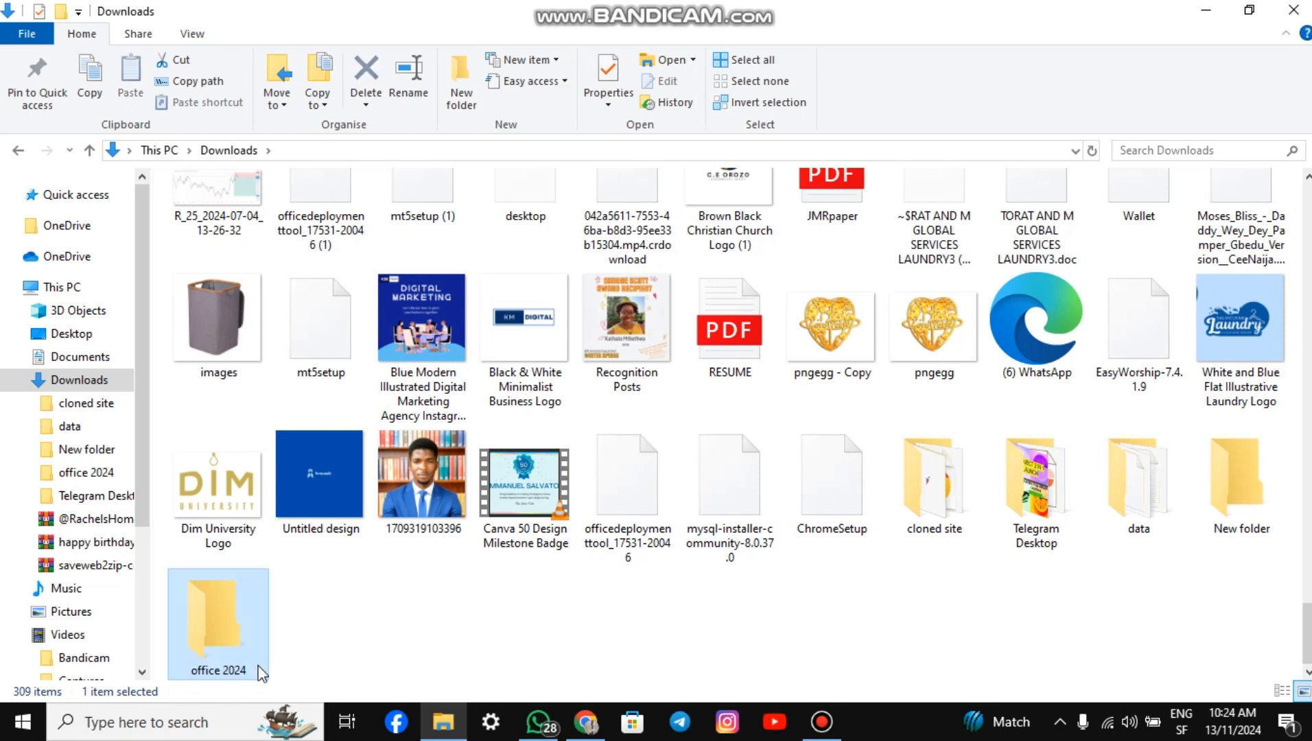
# - Paste the deployment tool and Configuration file into the office 2024 folder and select the tool
pyautogui.doubleClick(218, 623)
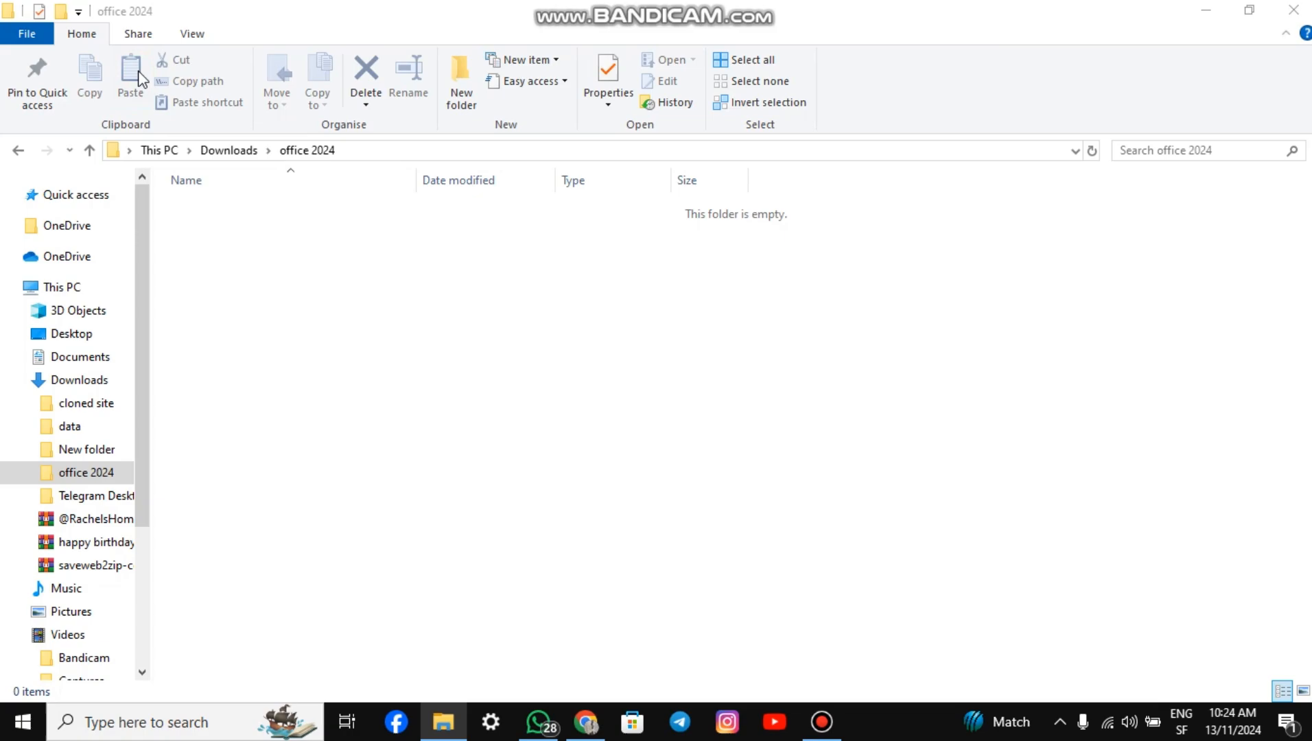
pyautogui.click(131, 81)
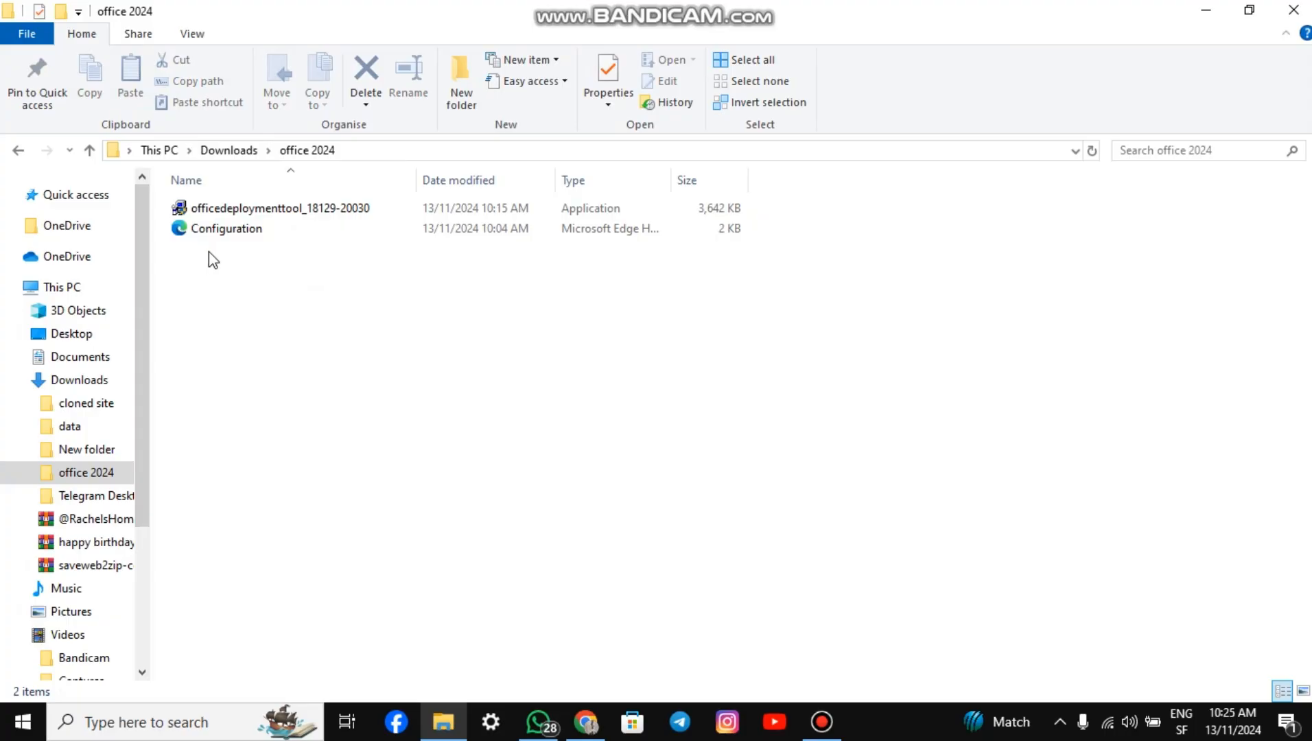
pyautogui.moveTo(228, 222)
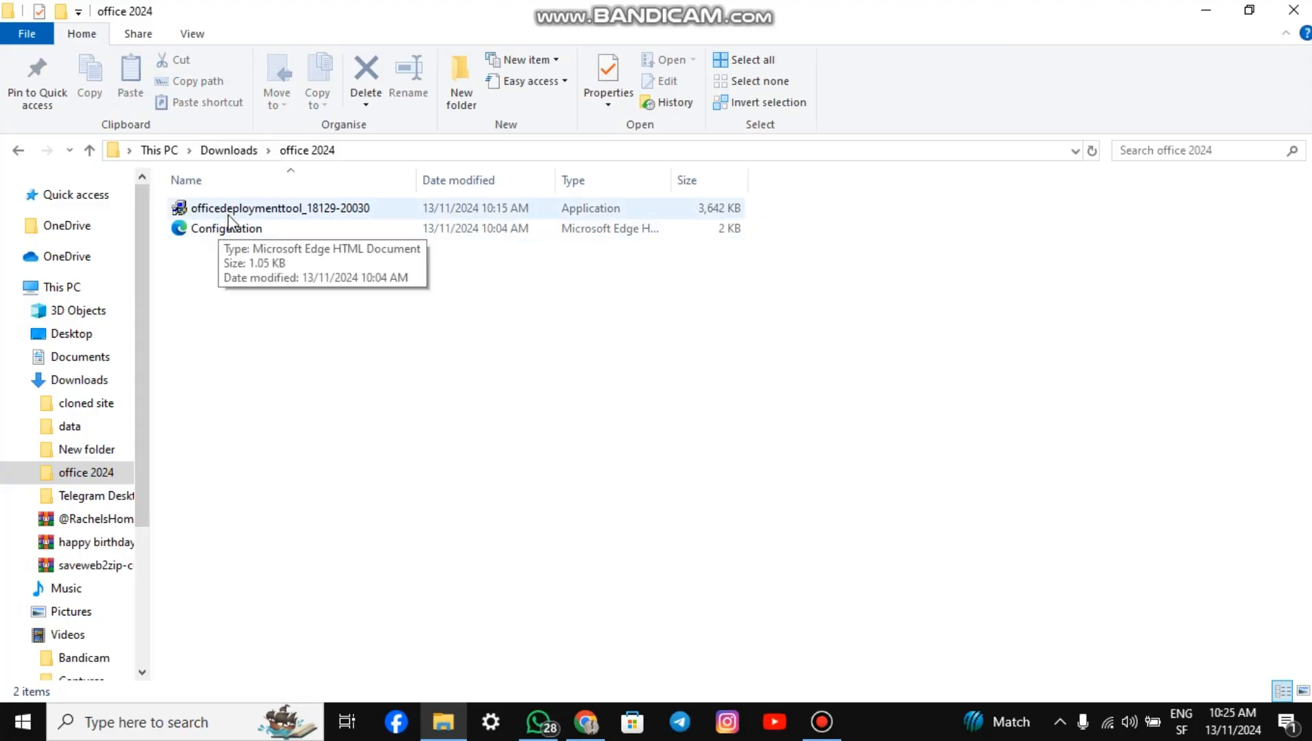
pyautogui.moveTo(297, 216)
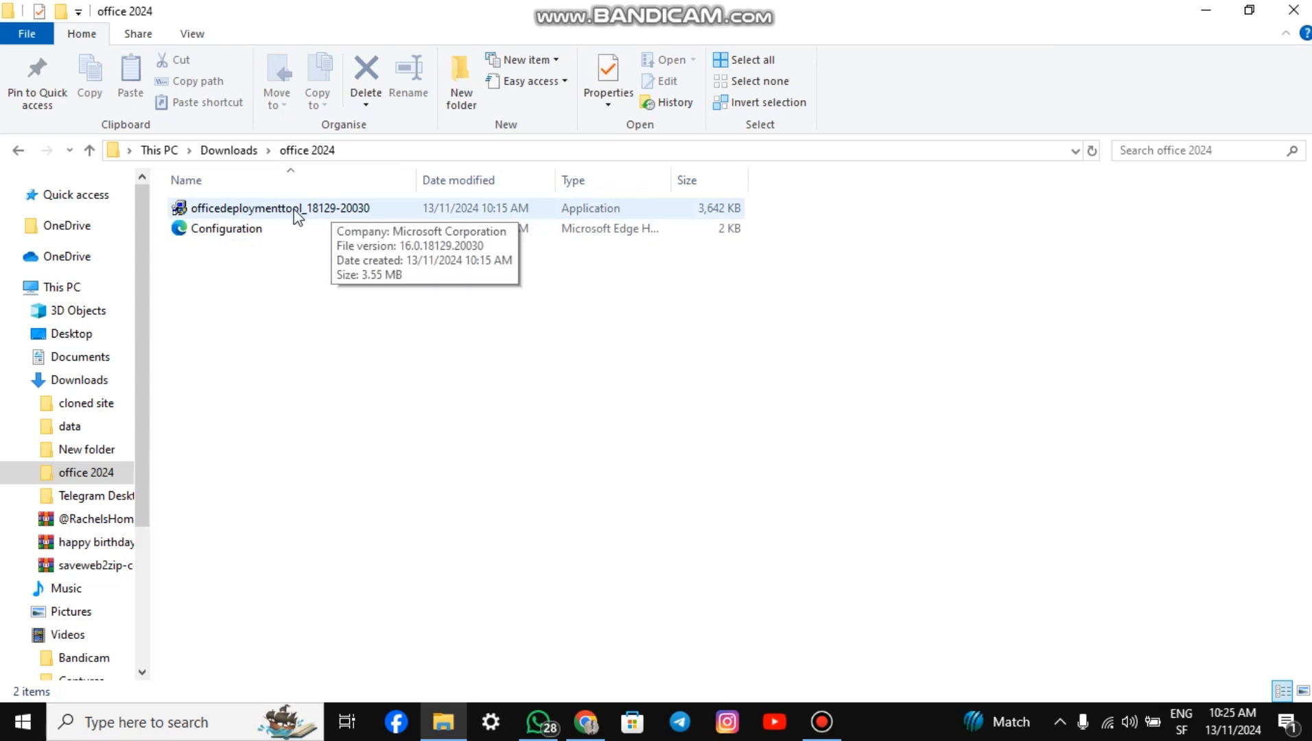
pyautogui.click(280, 207)
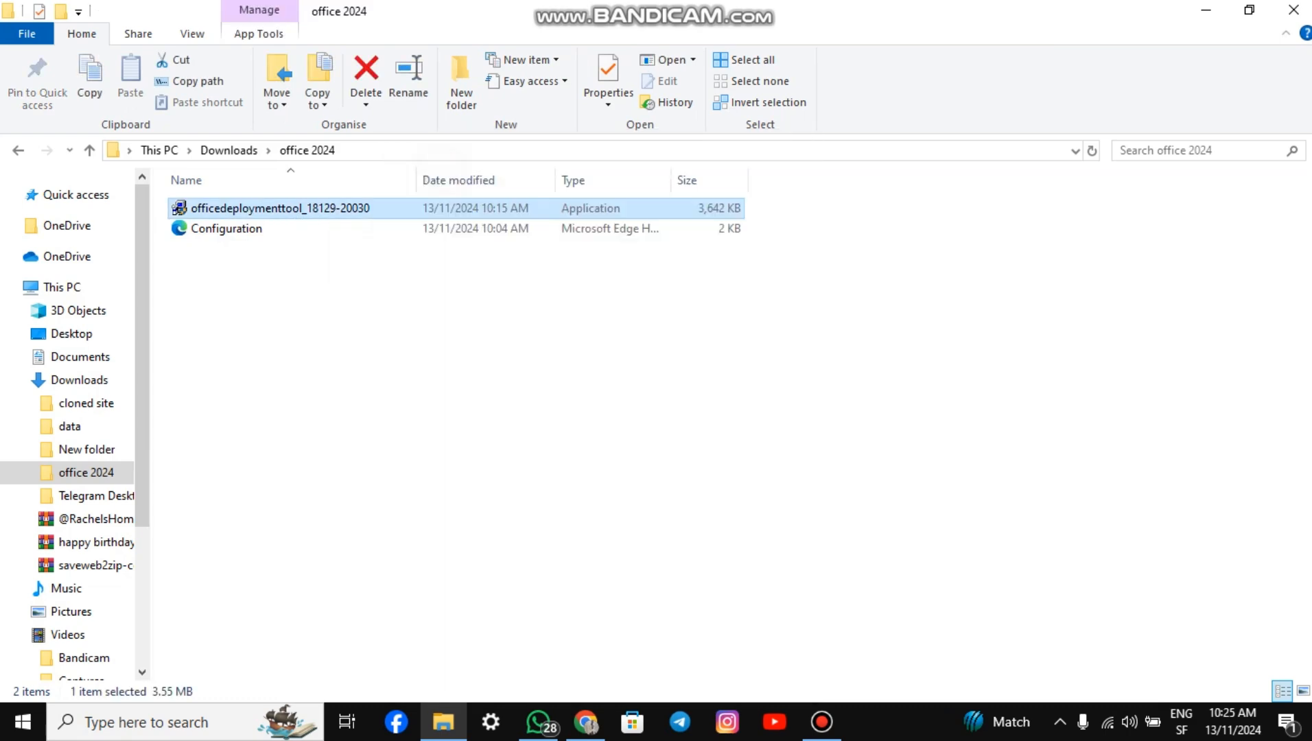
# - Run officedeploymenttool, accept the license, and extract its files into the office 2024 folder
pyautogui.doubleClick(278, 207)
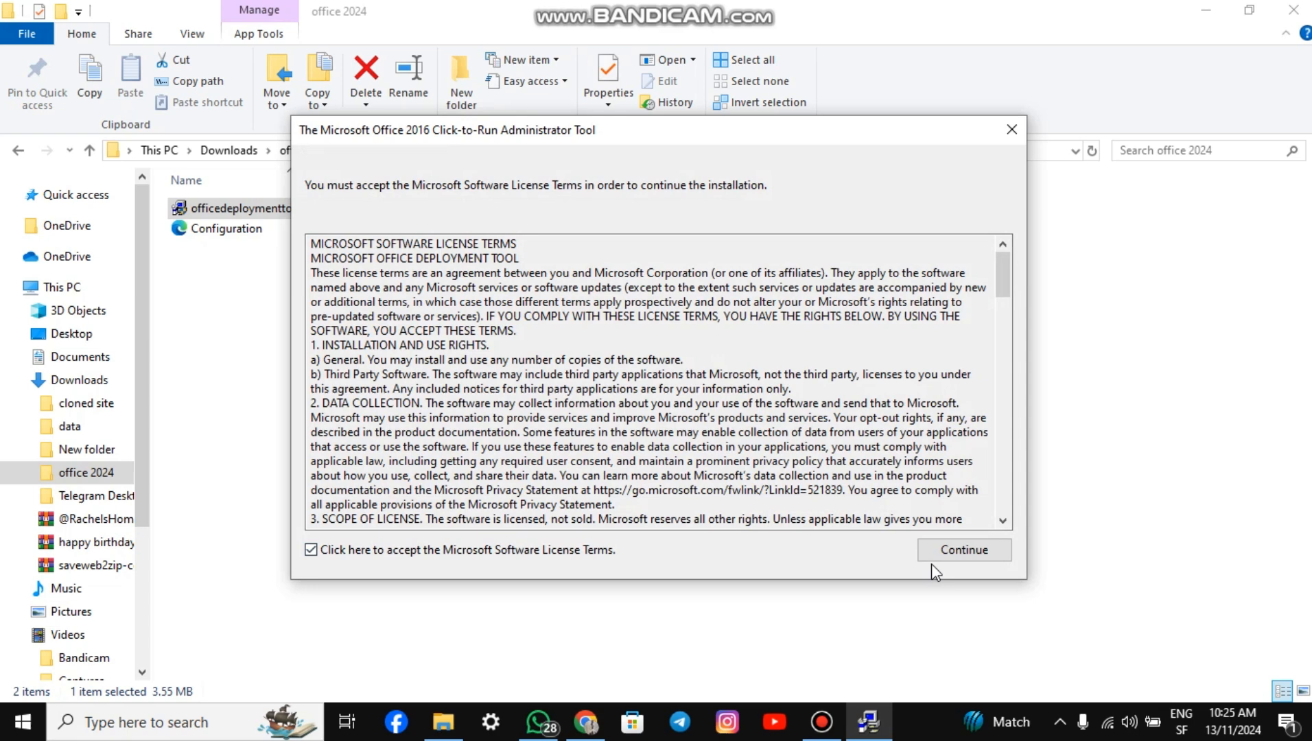
pyautogui.click(962, 550)
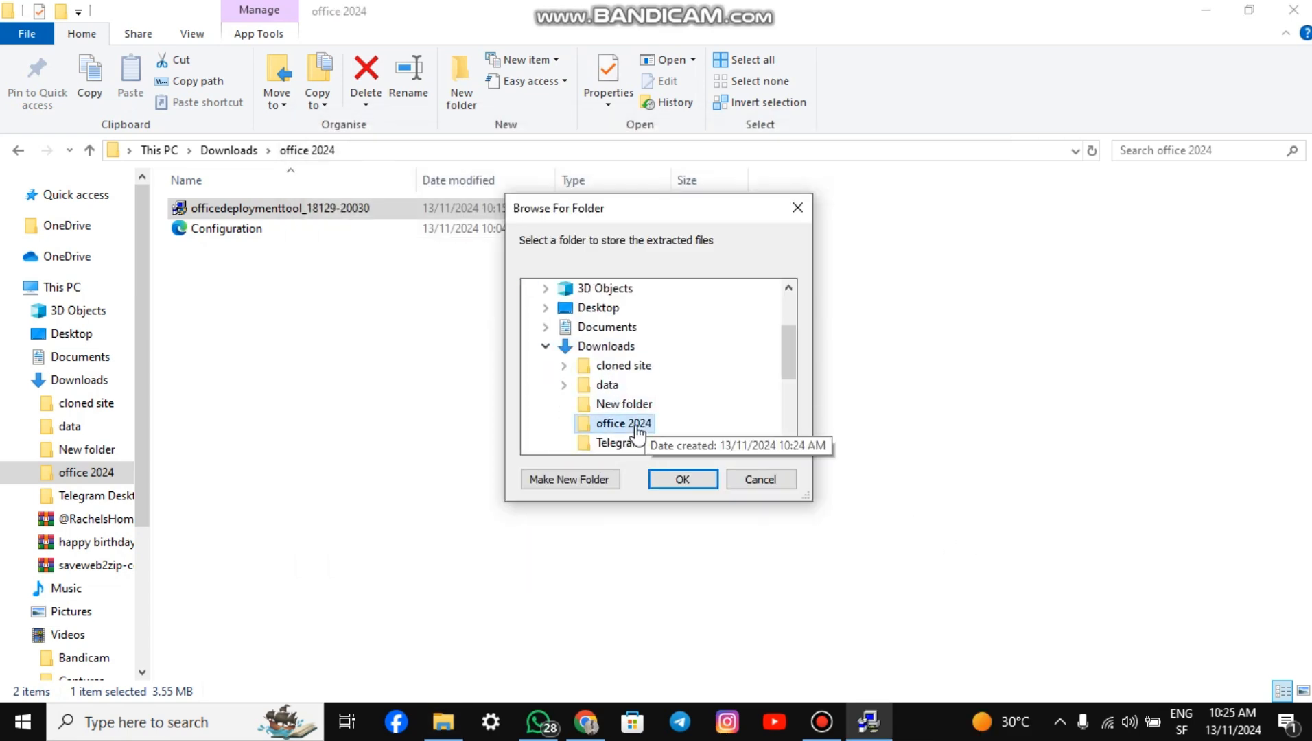
pyautogui.click(681, 478)
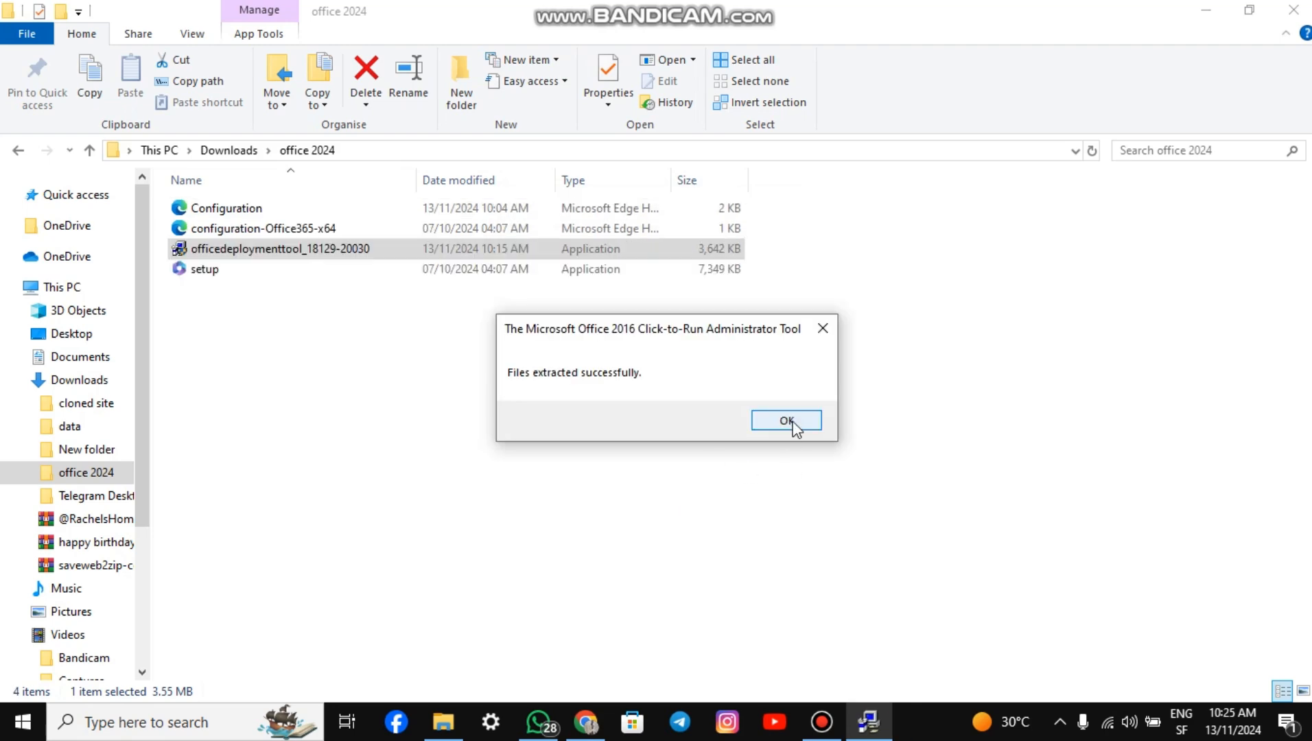
pyautogui.click(786, 420)
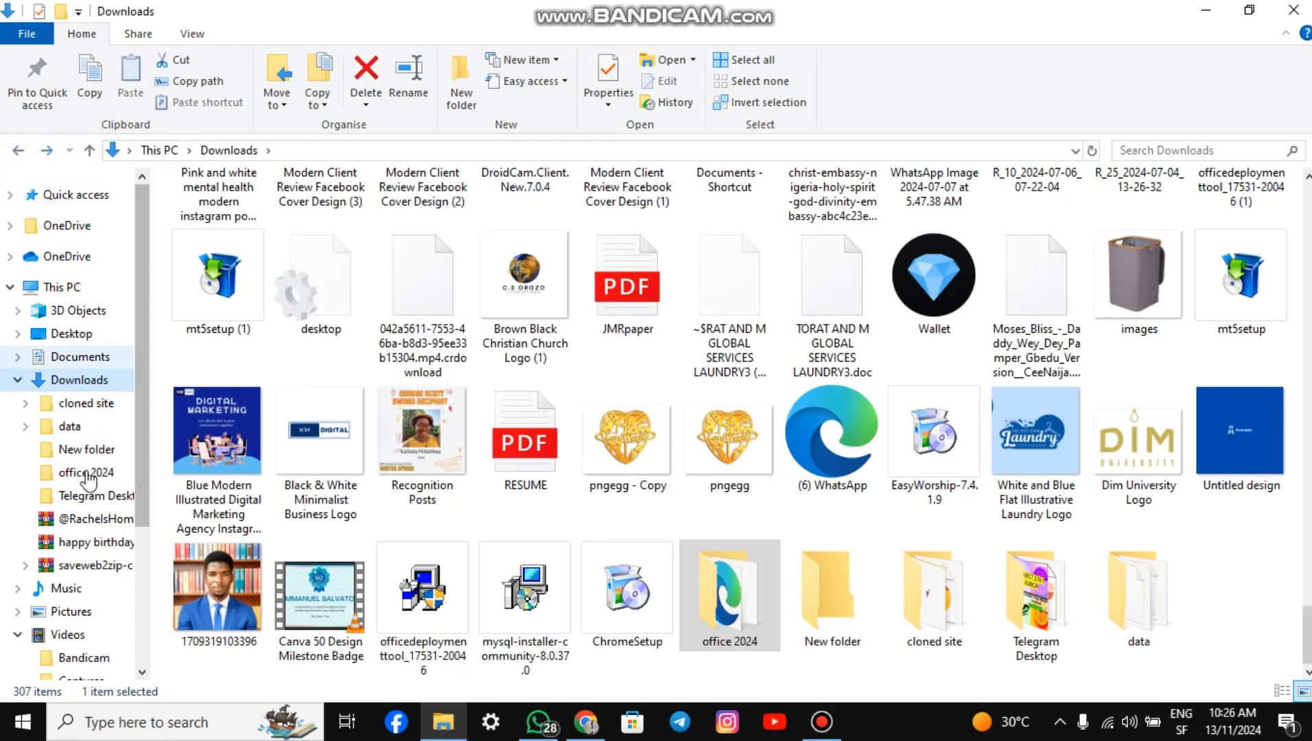
# - Cut the office 2024 folder and paste it into the Windows (C:) drive
pyautogui.rightClick(83, 473)
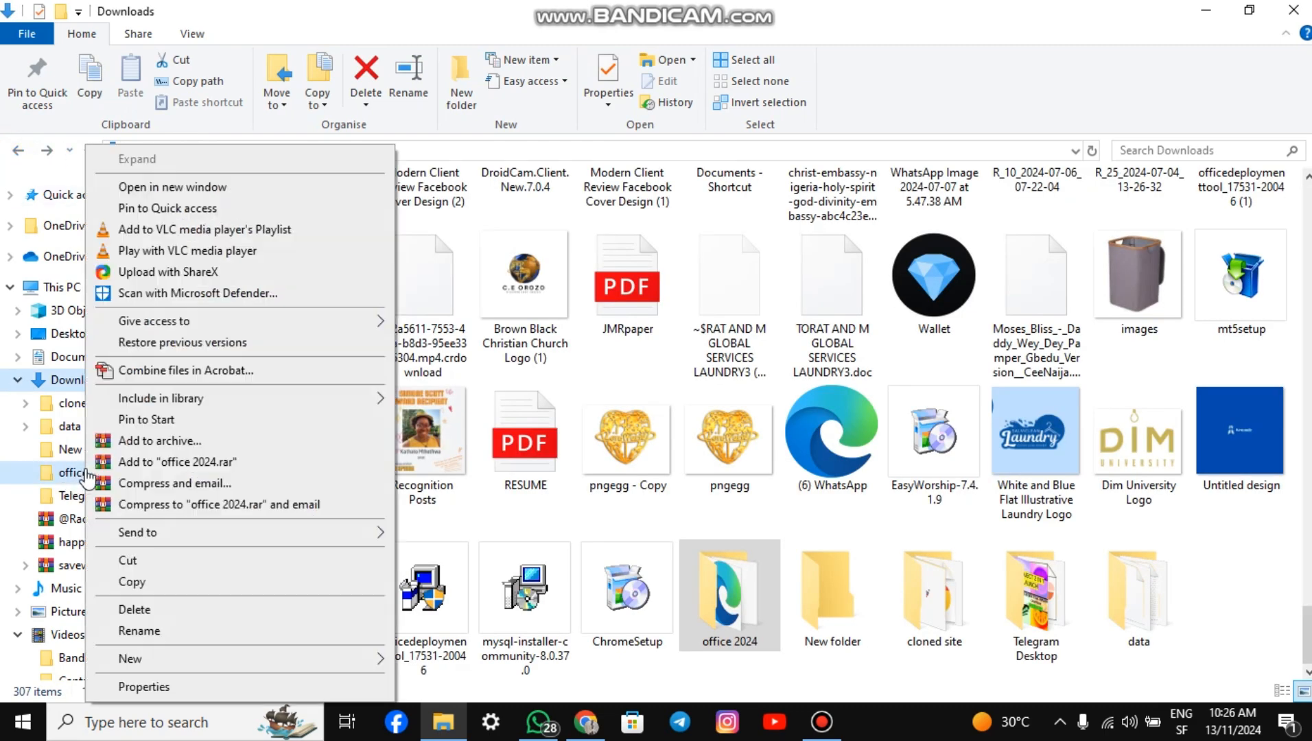
pyautogui.click(61, 287)
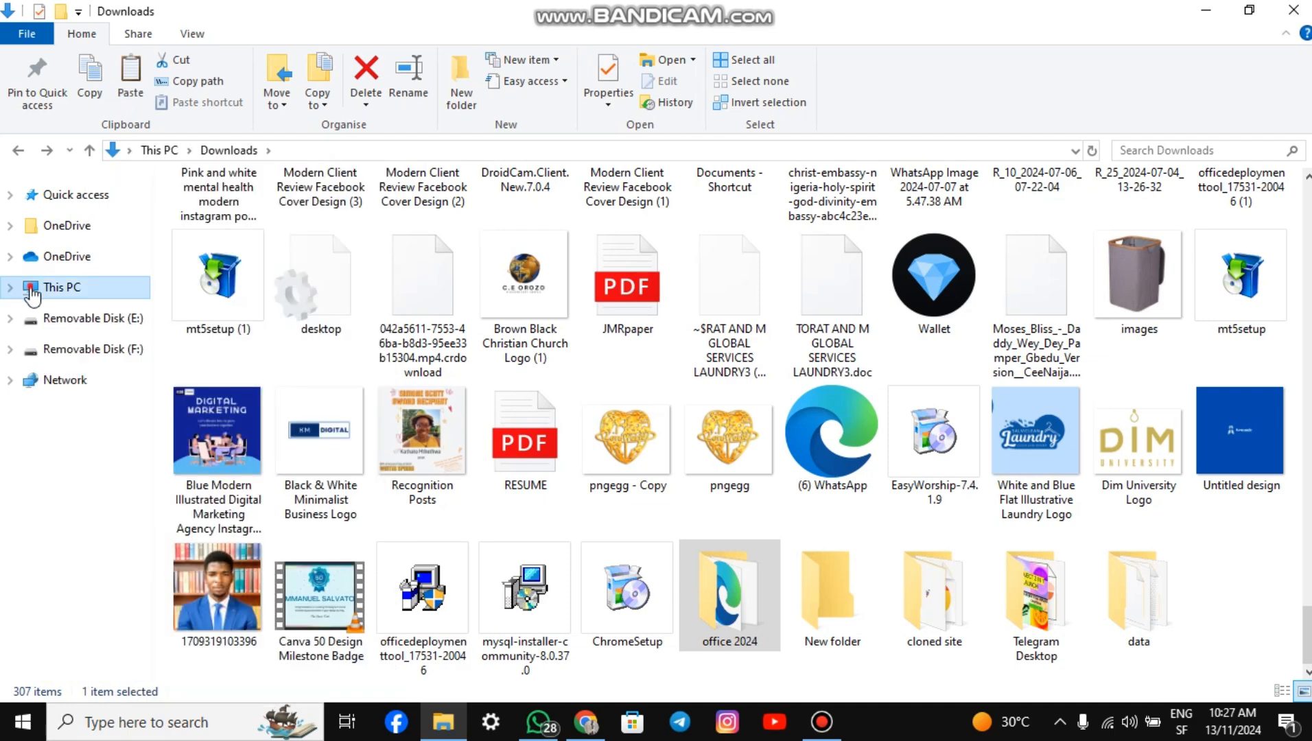
pyautogui.click(60, 286)
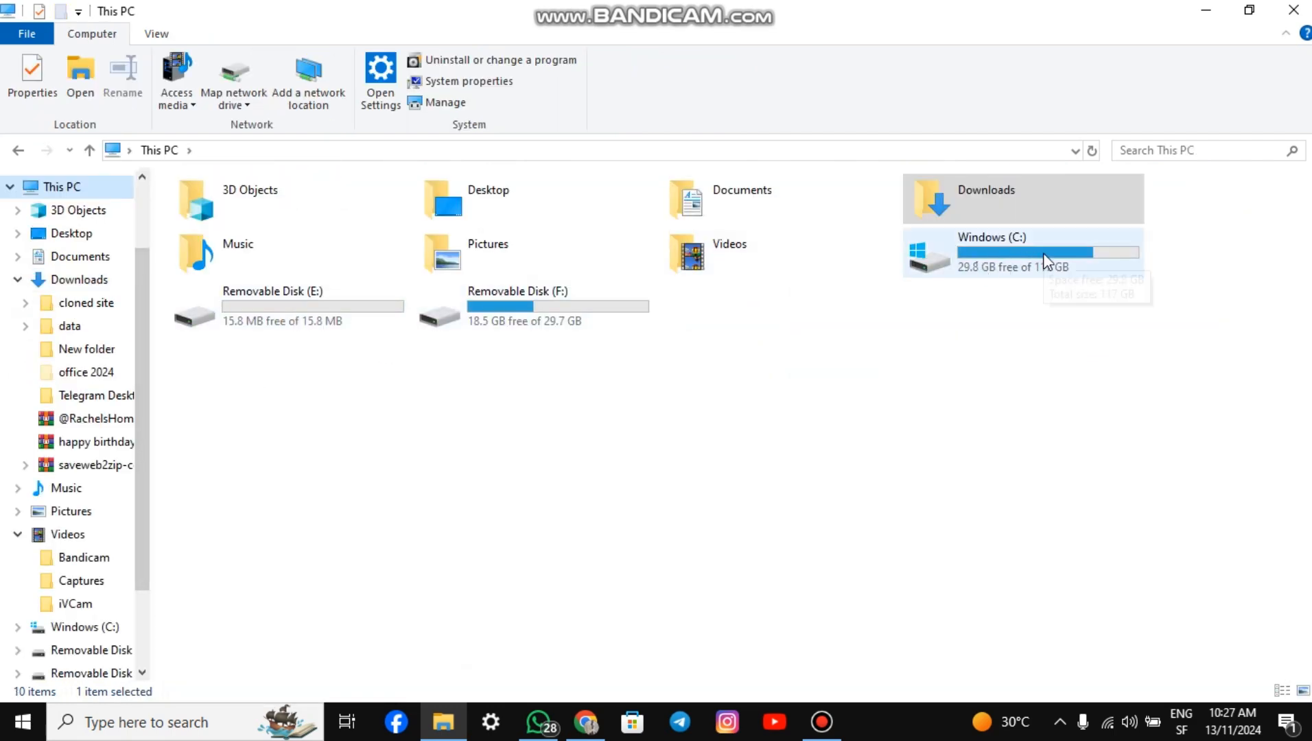
pyautogui.doubleClick(992, 252)
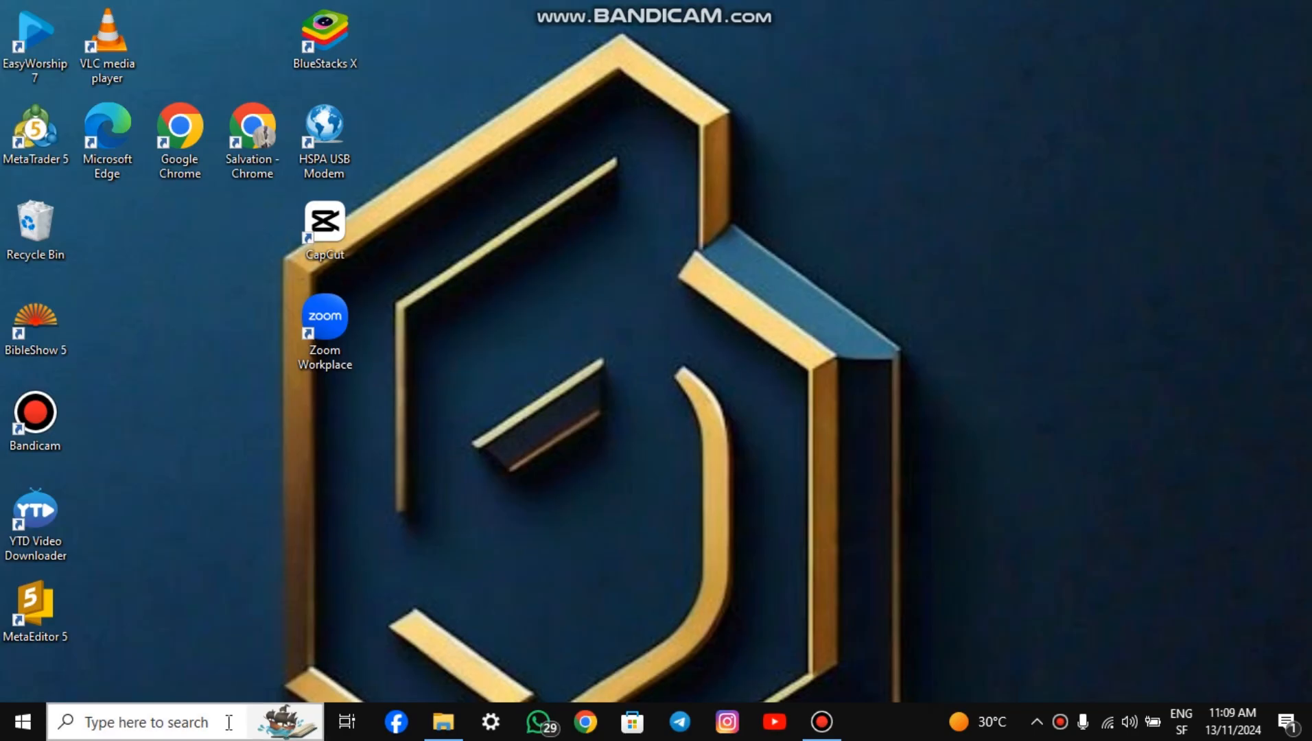
# - In an admin Command Prompt, run cd c:\office 2024 and setup /configure configuration.xml
pyautogui.write('cmd')
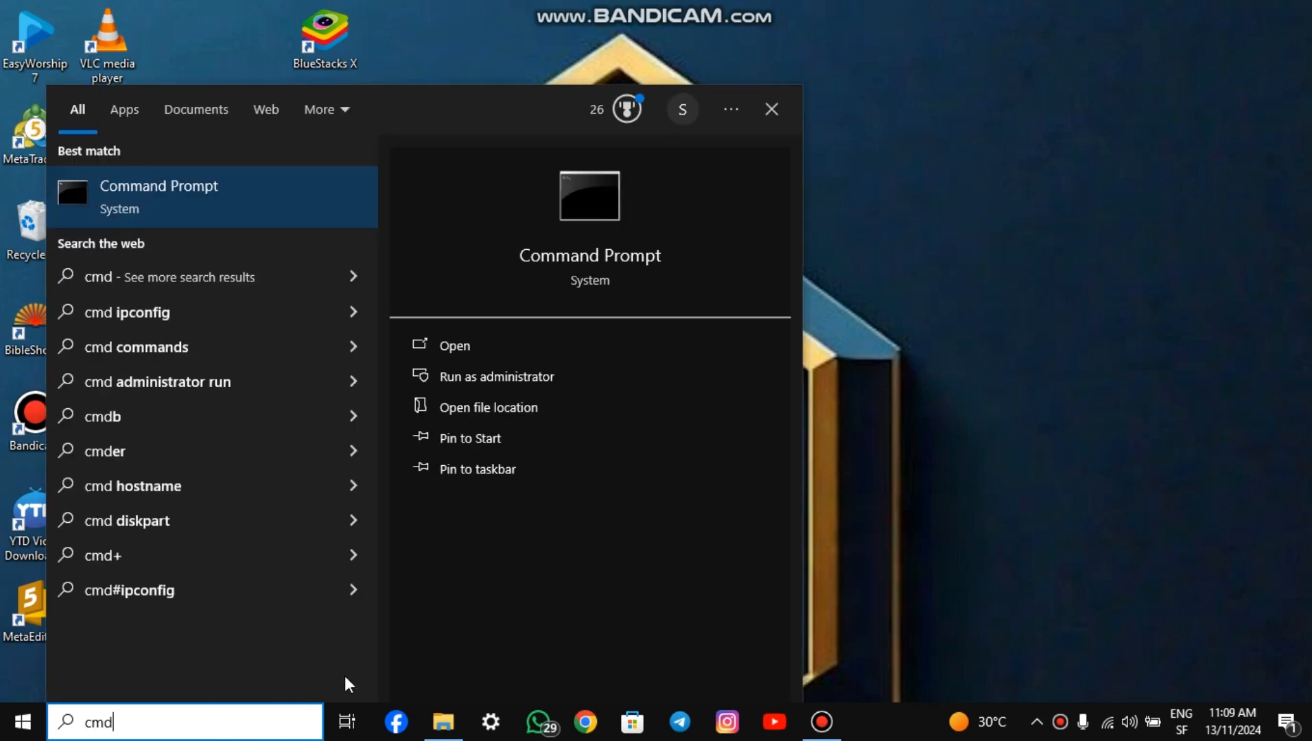
pyautogui.moveTo(497, 377)
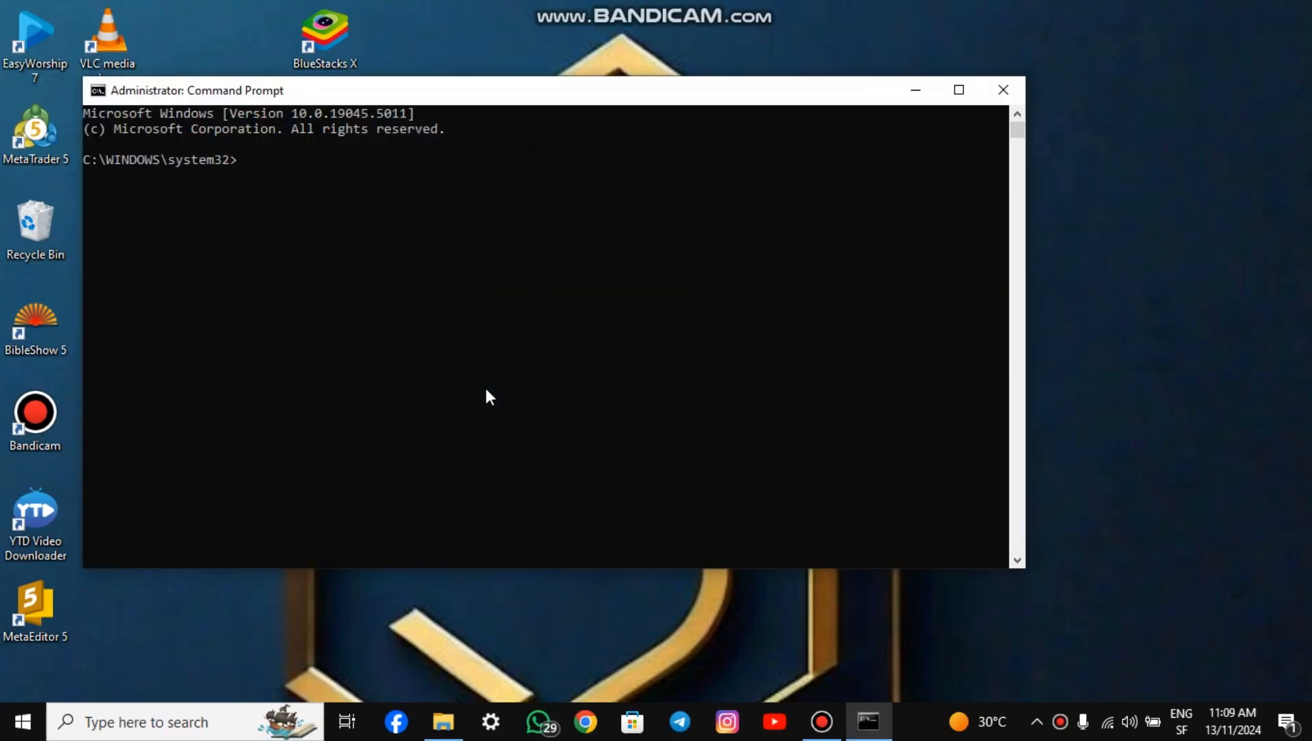
pyautogui.press('Win+v')
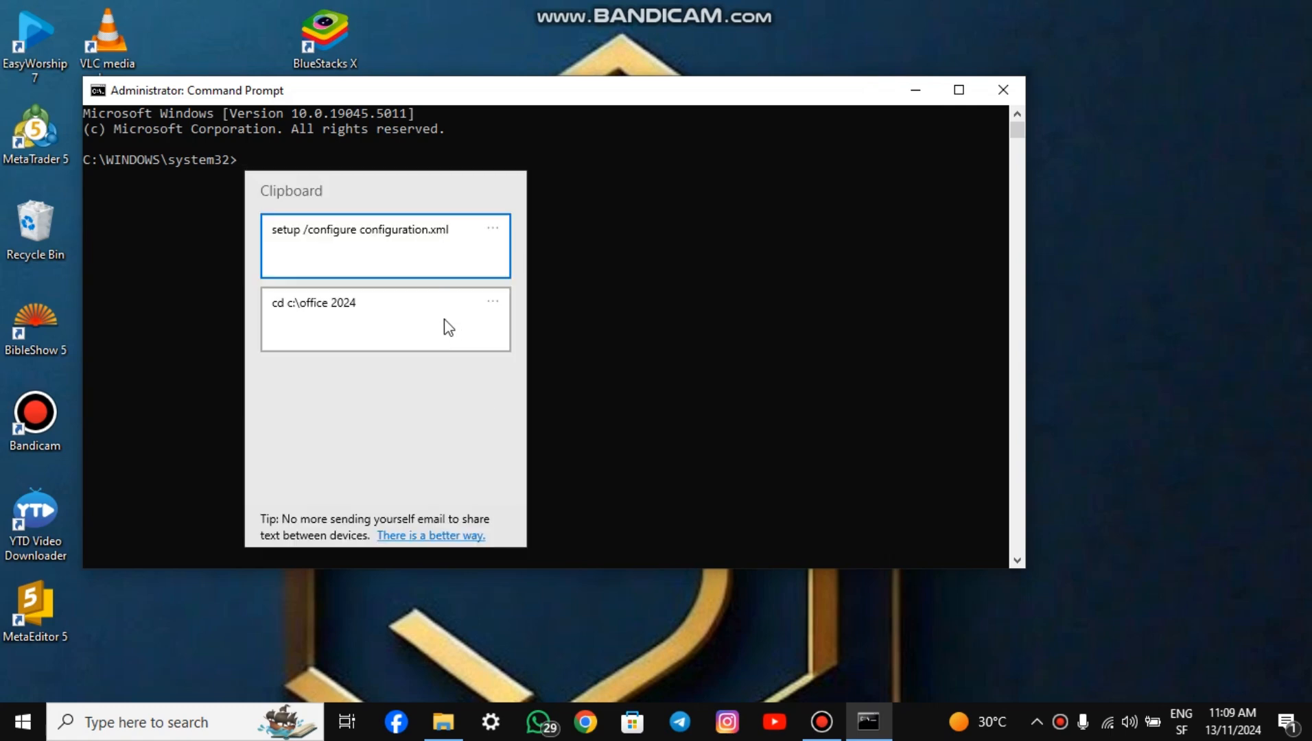
pyautogui.click(385, 319)
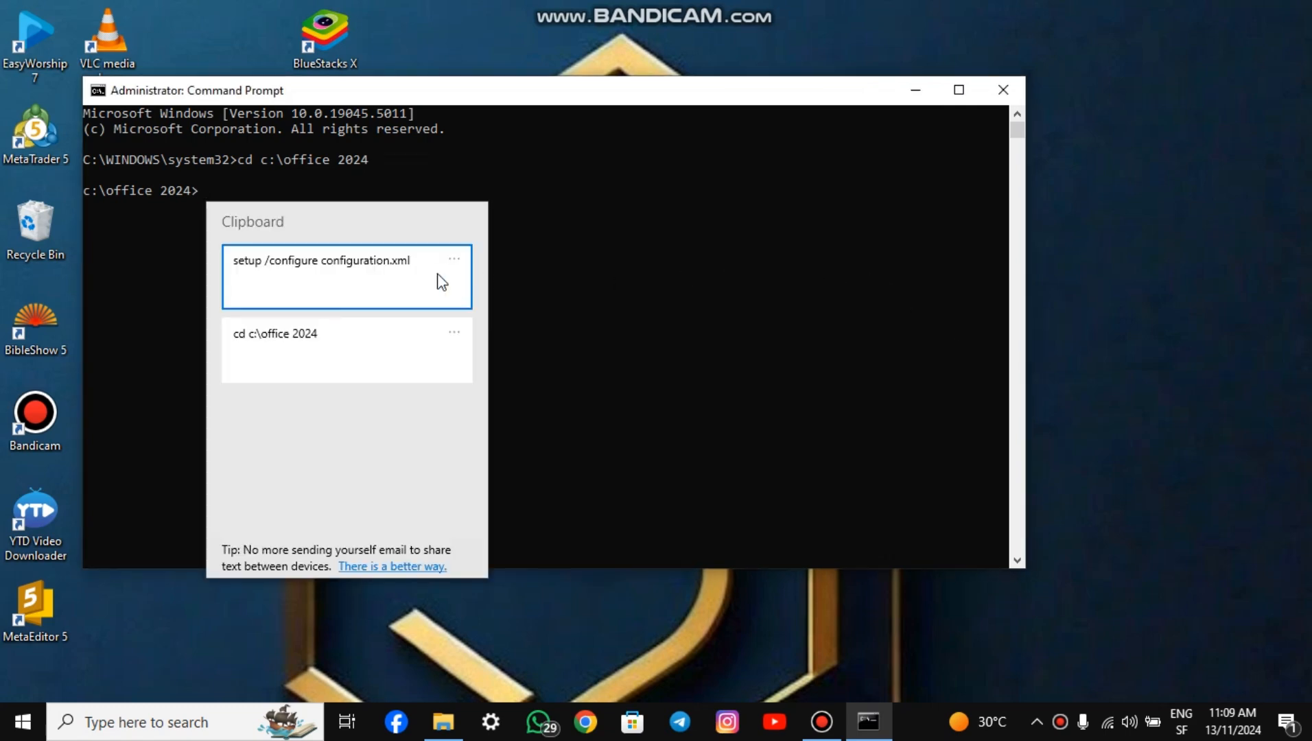
pyautogui.click(321, 260)
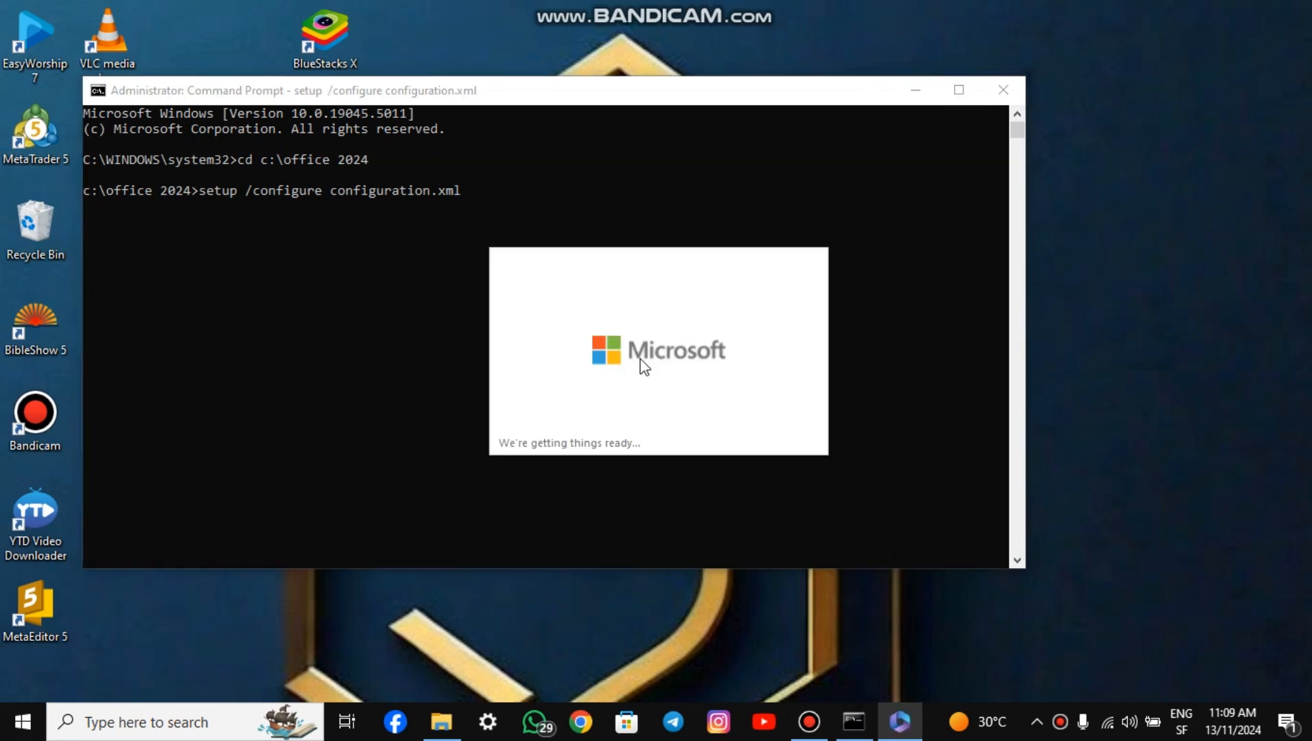
pyautogui.moveTo(688, 412)
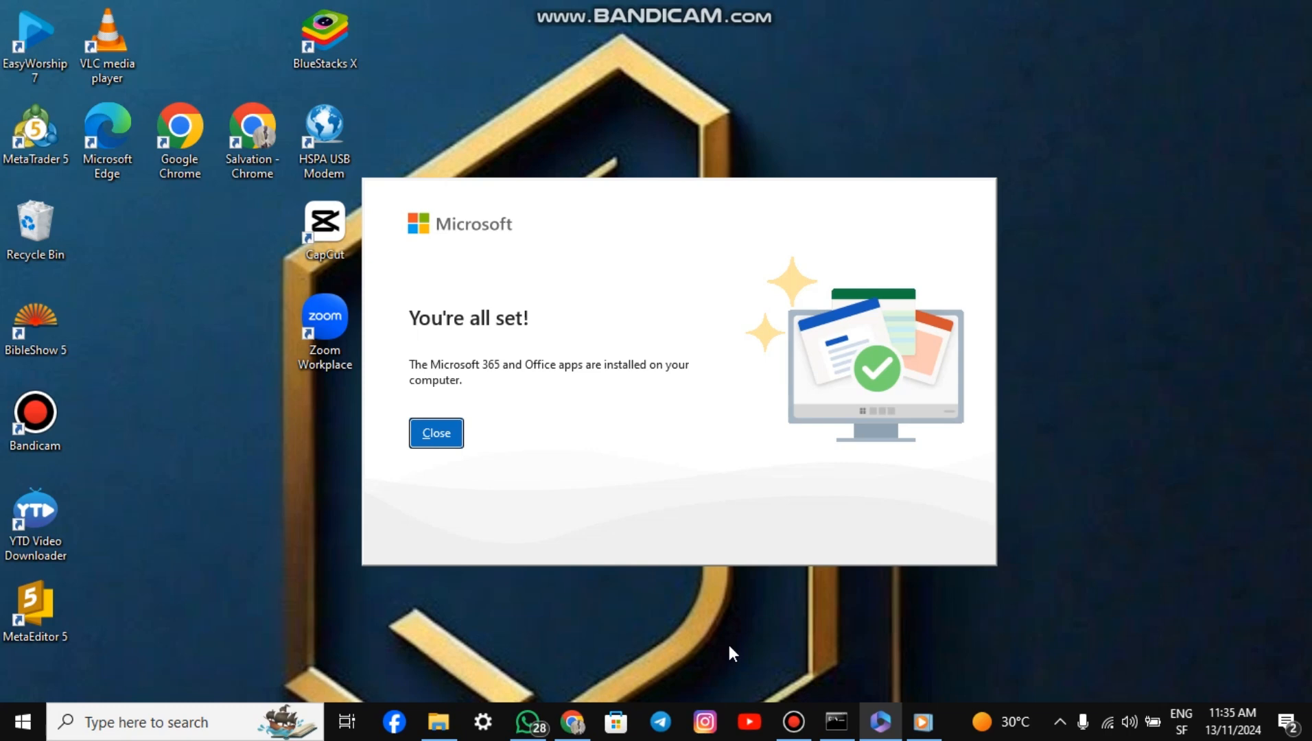
pyautogui.moveTo(705, 565)
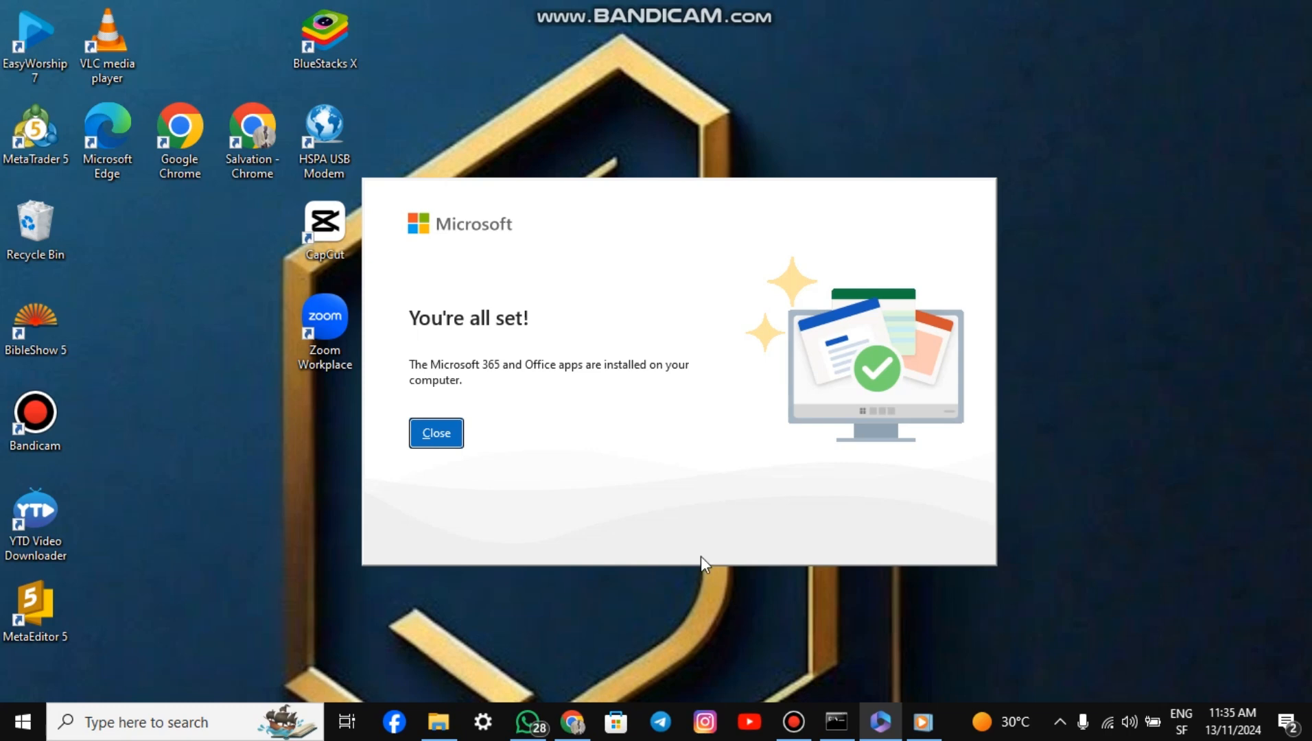